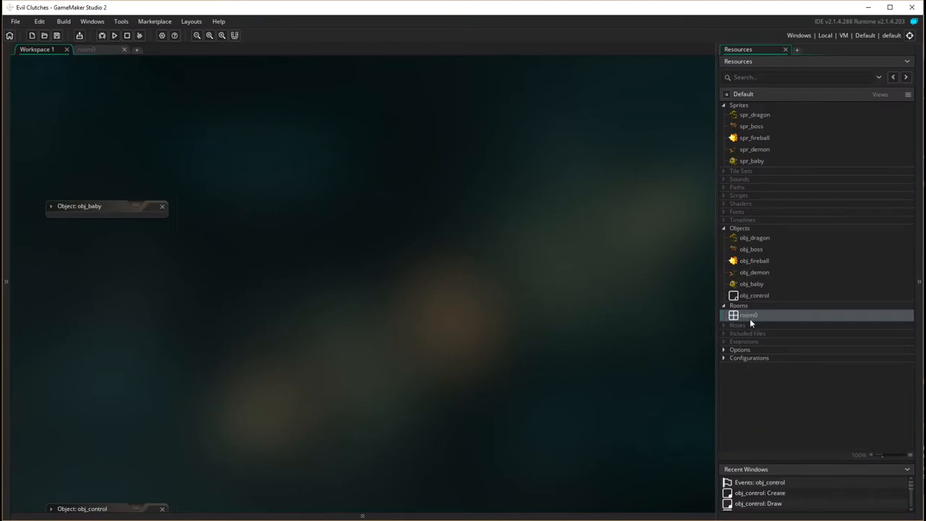
# Rename room0 in the Resources panel to The_cave
pyautogui.rightClick(747, 314)
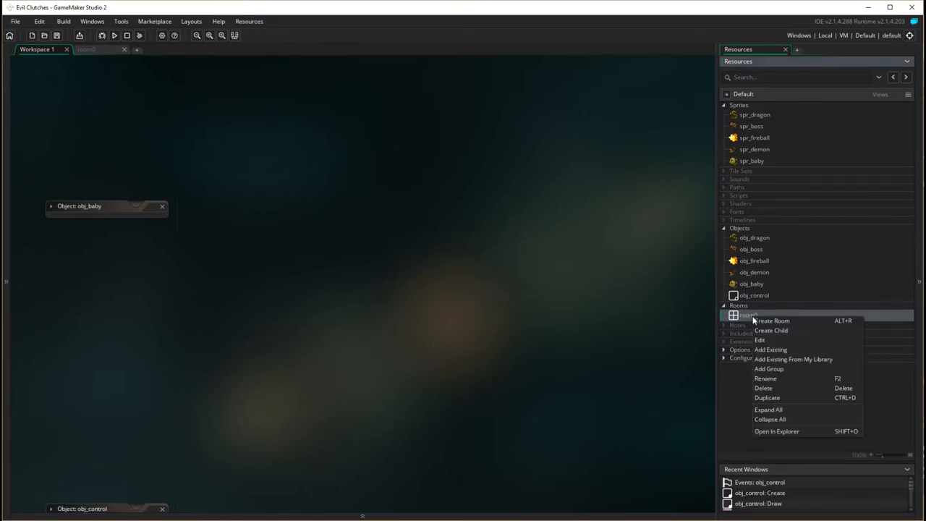
pyautogui.moveTo(772, 320)
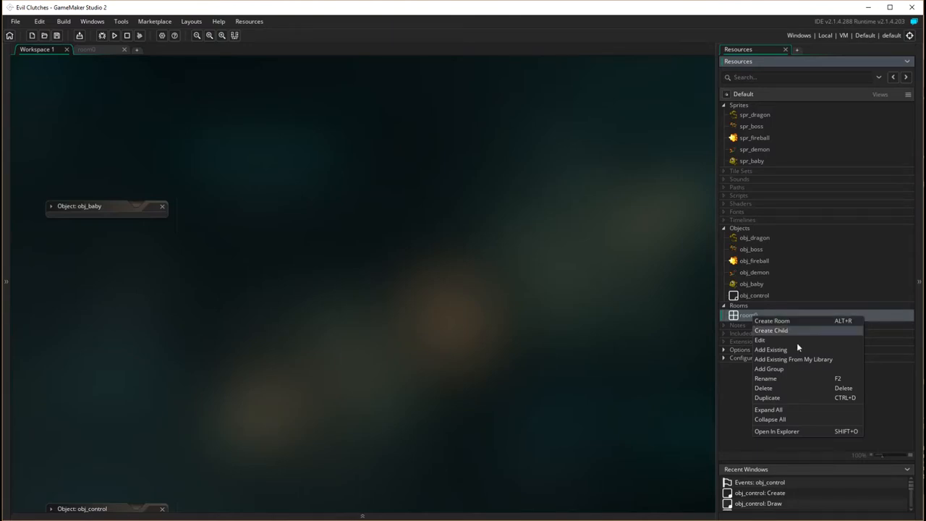
pyautogui.moveTo(770, 331)
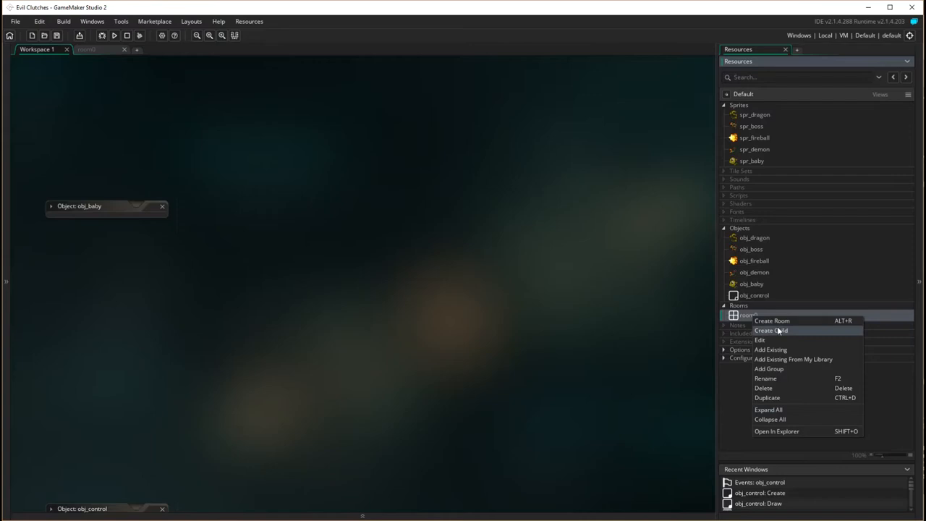
pyautogui.click(766, 378)
pyautogui.write('The_cave')
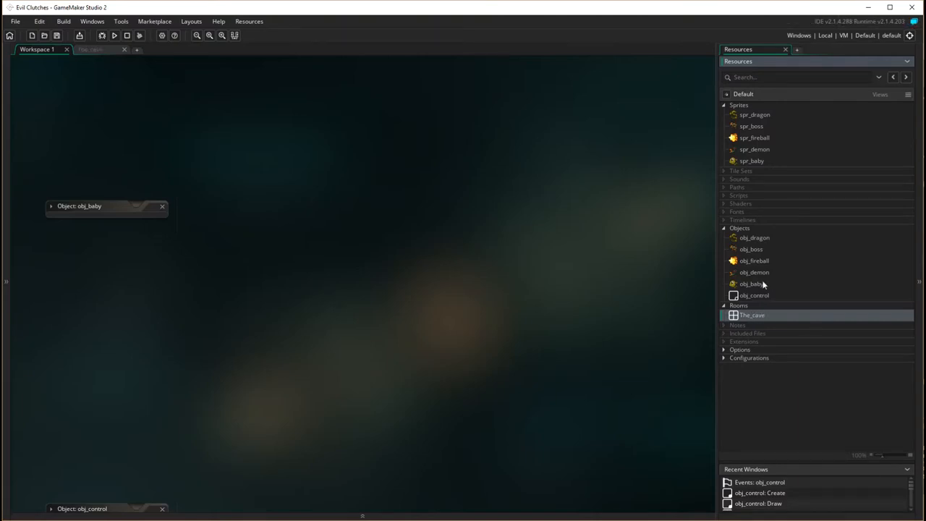
pyautogui.moveTo(758, 316)
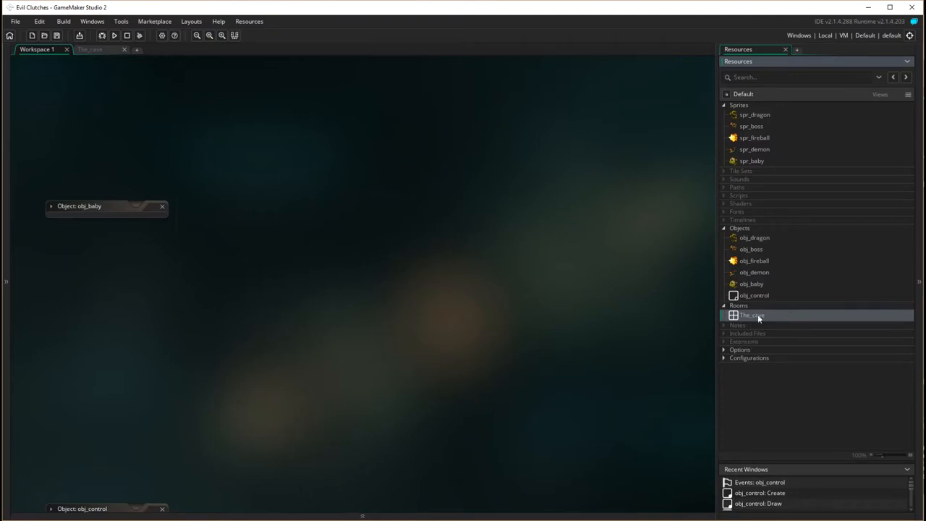
pyautogui.moveTo(787, 316)
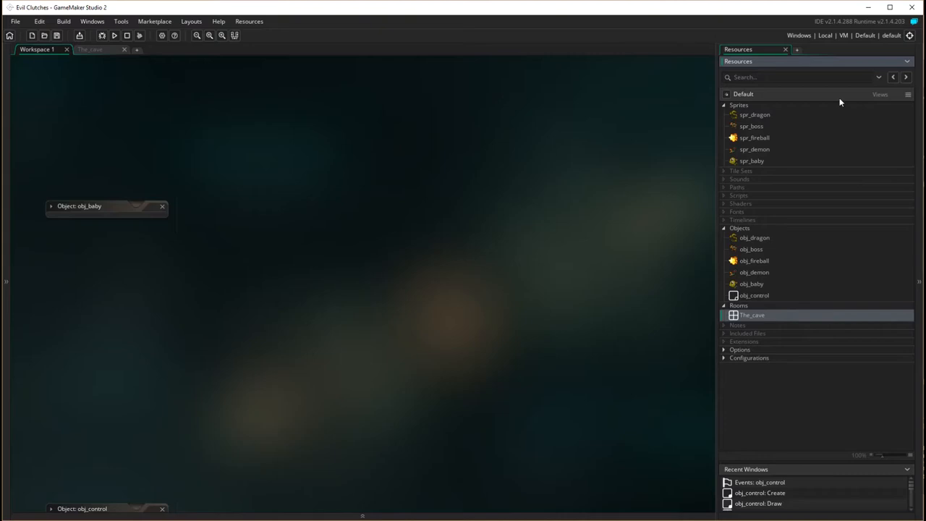
pyautogui.moveTo(871, 131)
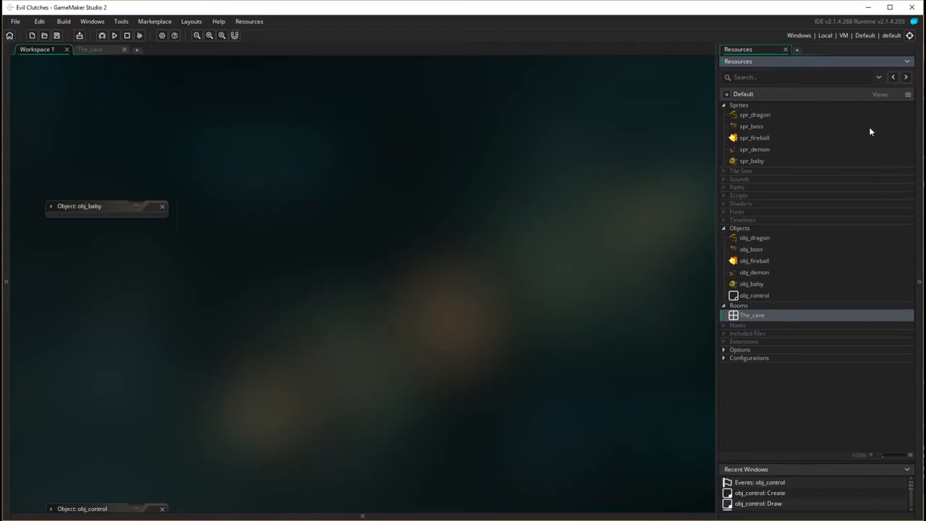
pyautogui.moveTo(521, 374)
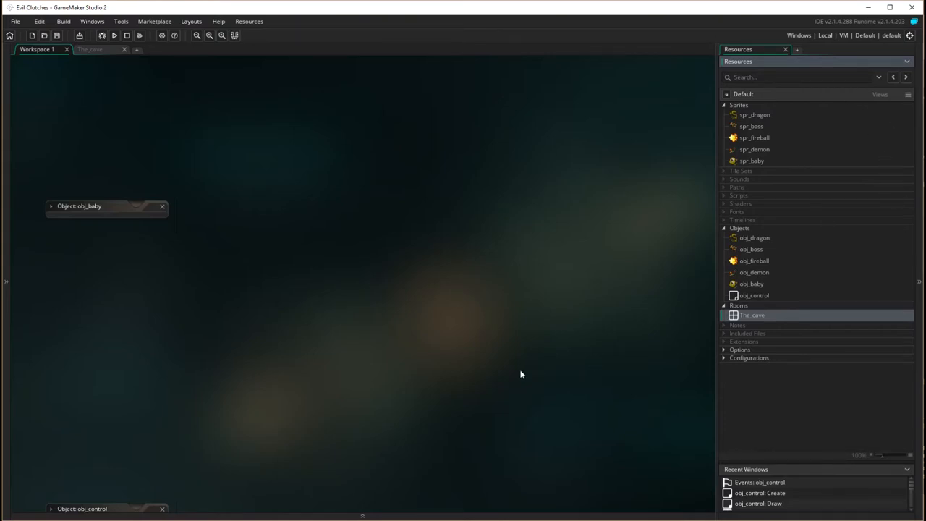
pyautogui.moveTo(454, 312)
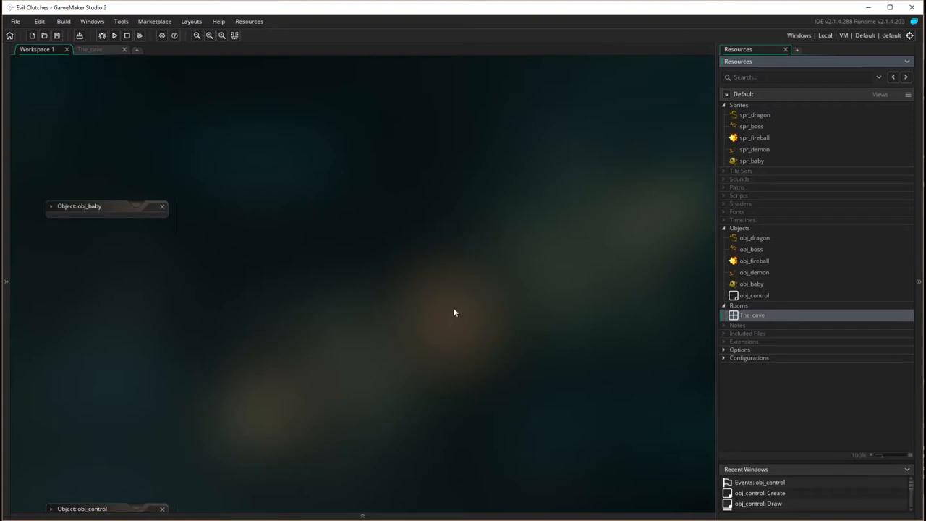
pyautogui.moveTo(785, 109)
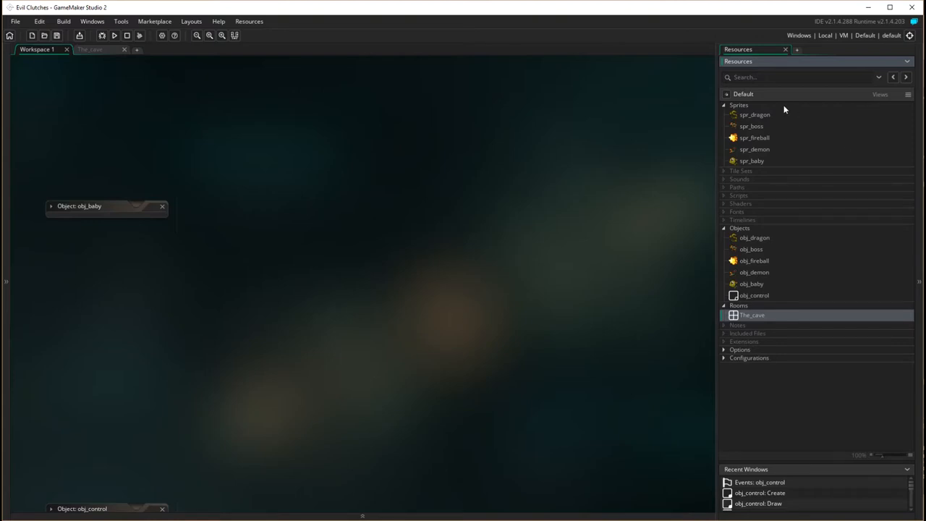
pyautogui.moveTo(761, 107)
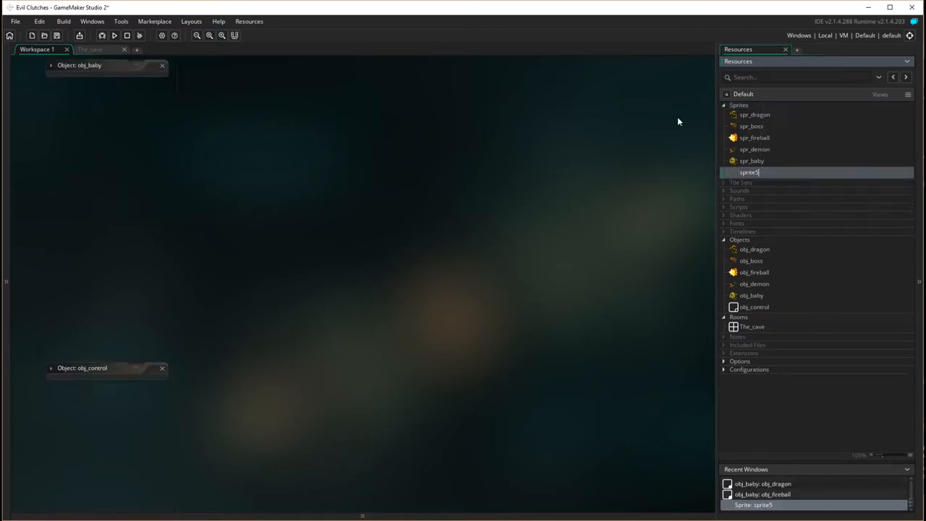
# Open the new sprite and name it spr_background
pyautogui.doubleClick(748, 172)
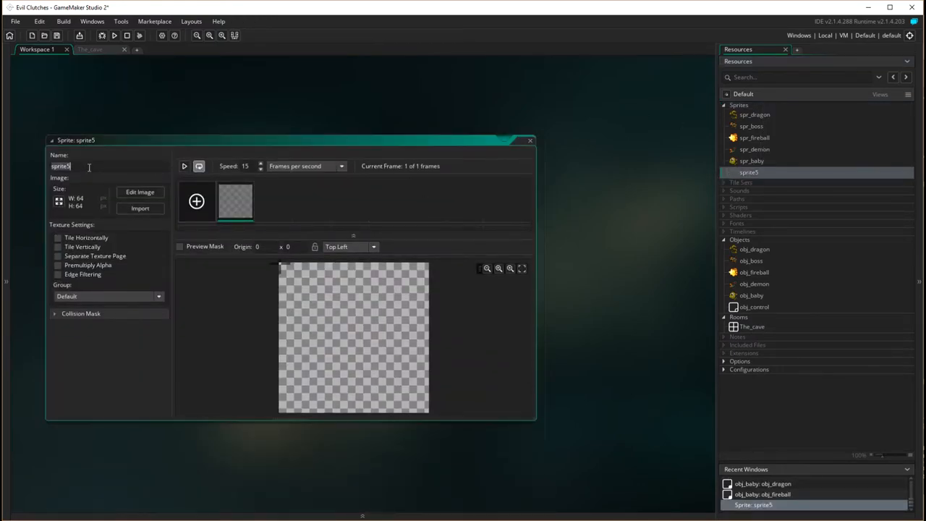
pyautogui.write('spr_')
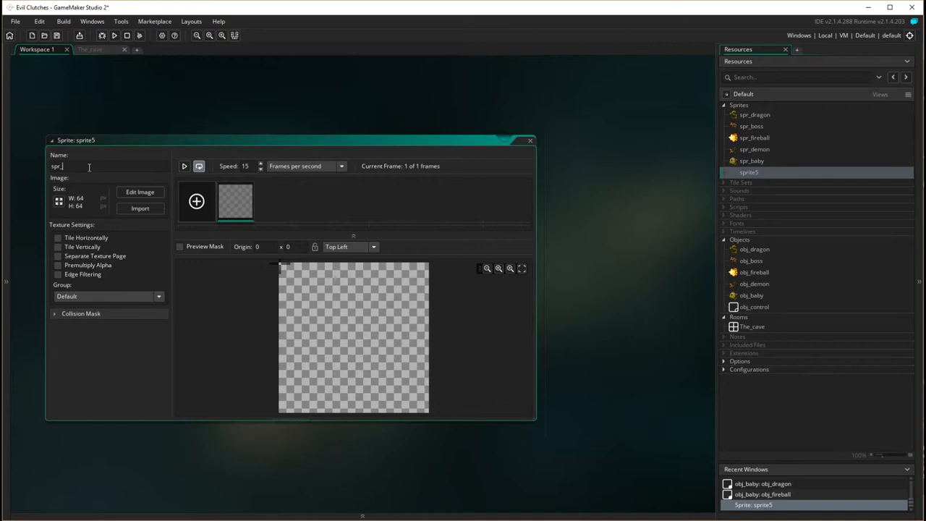
pyautogui.write('back')
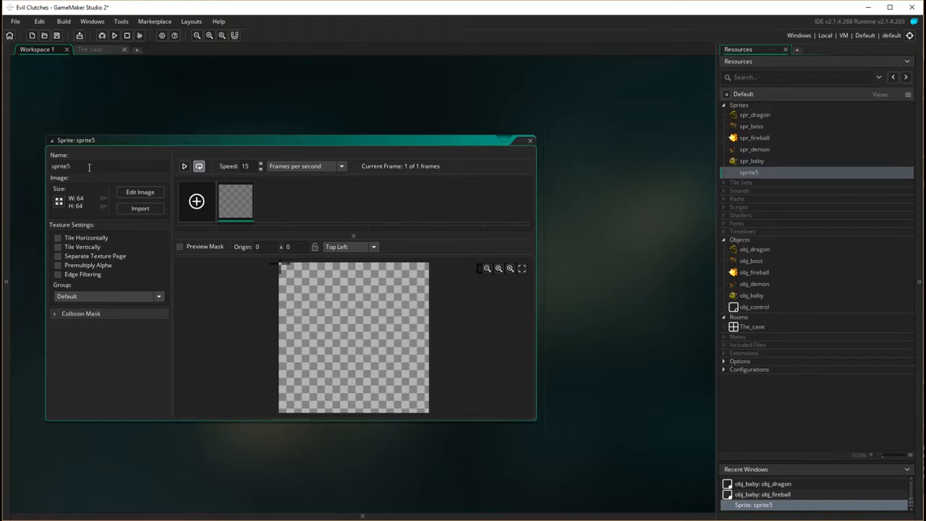
# Import Background.bmp as the sprite's 640×480 cave image
pyautogui.click(139, 208)
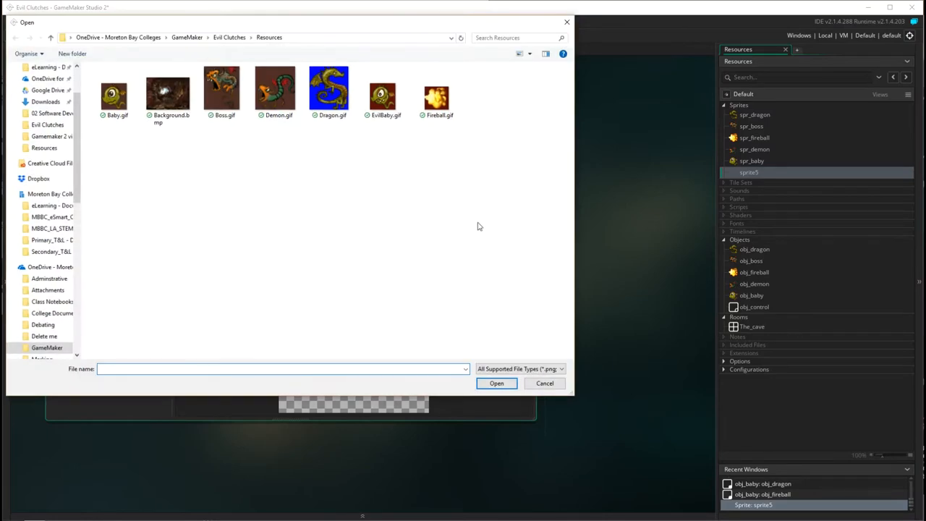
pyautogui.click(168, 90)
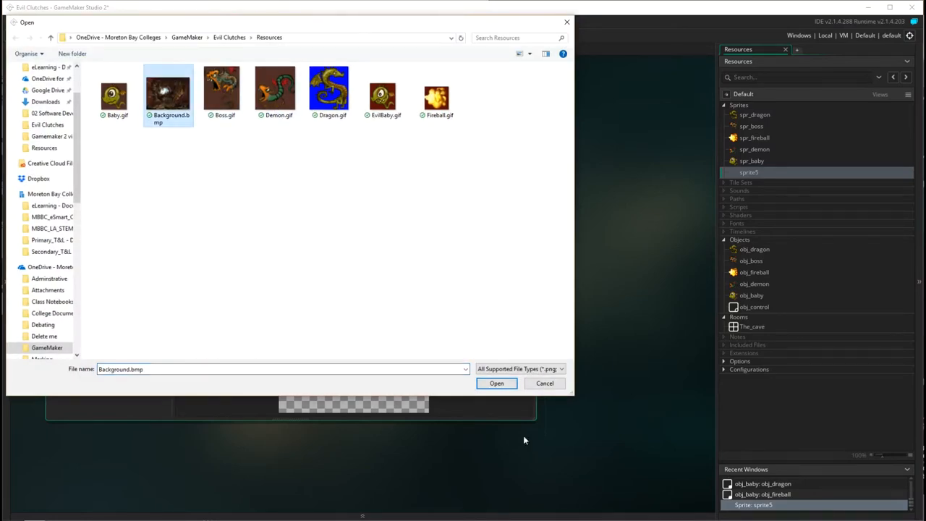
pyautogui.click(496, 383)
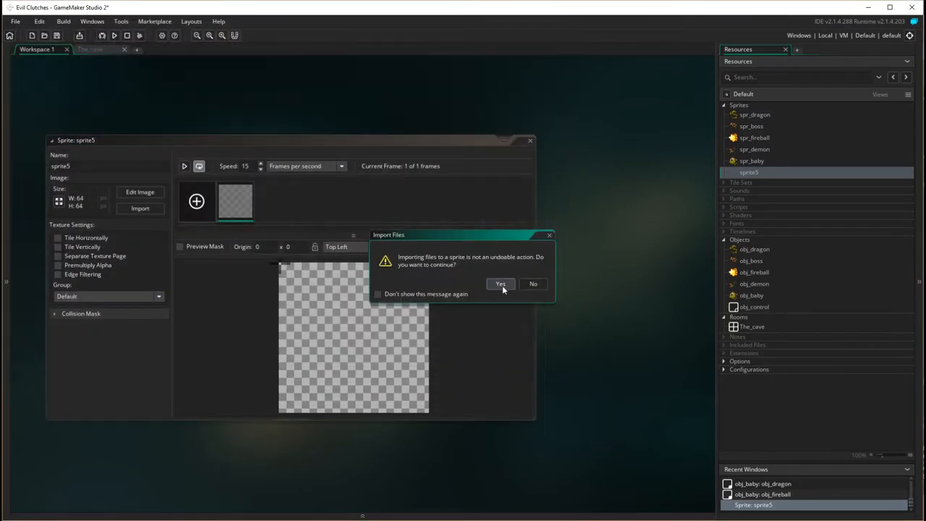
pyautogui.click(500, 284)
pyautogui.write('spr_background')
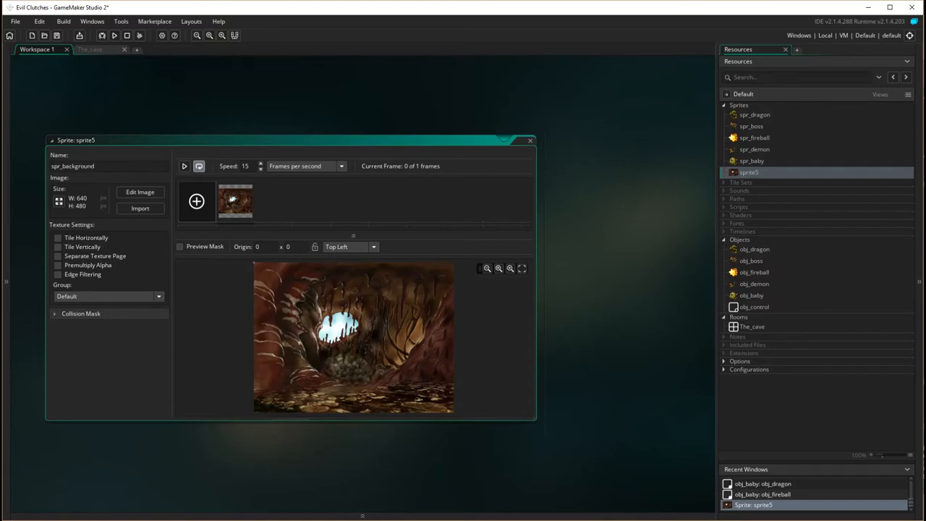
pyautogui.moveTo(138, 265)
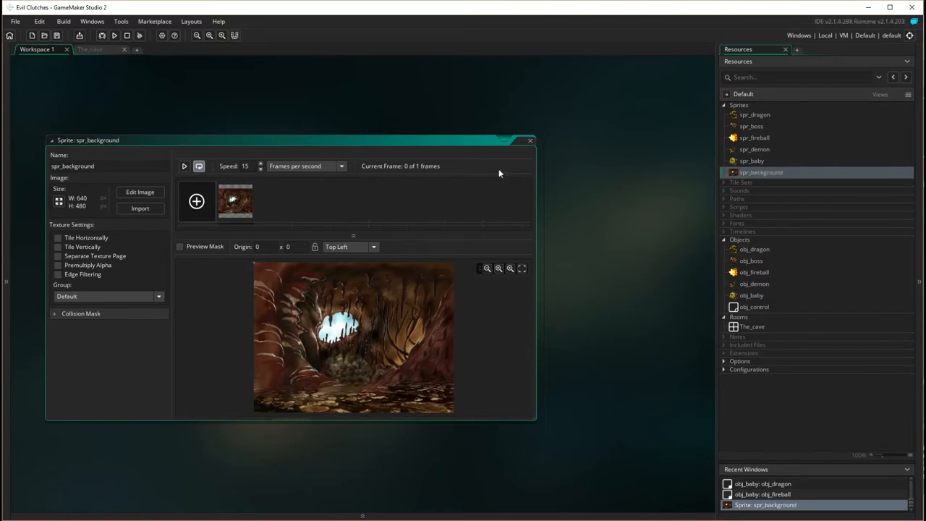
# Close the sprite editor and open The_cave room
pyautogui.click(531, 140)
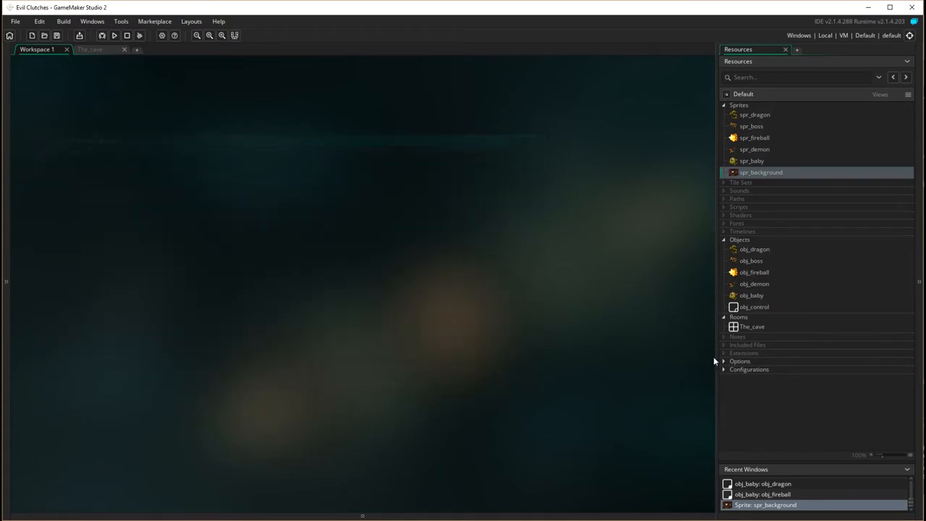
pyautogui.moveTo(750, 331)
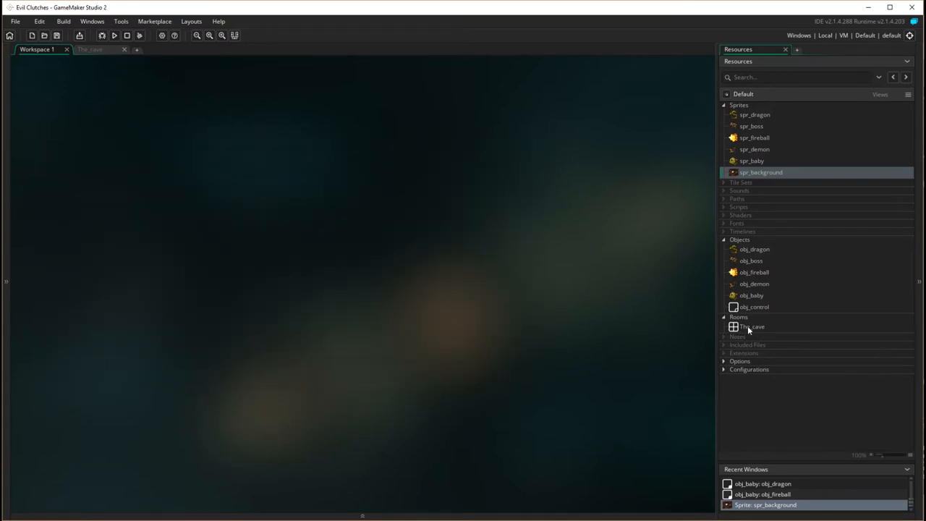
pyautogui.moveTo(748, 329)
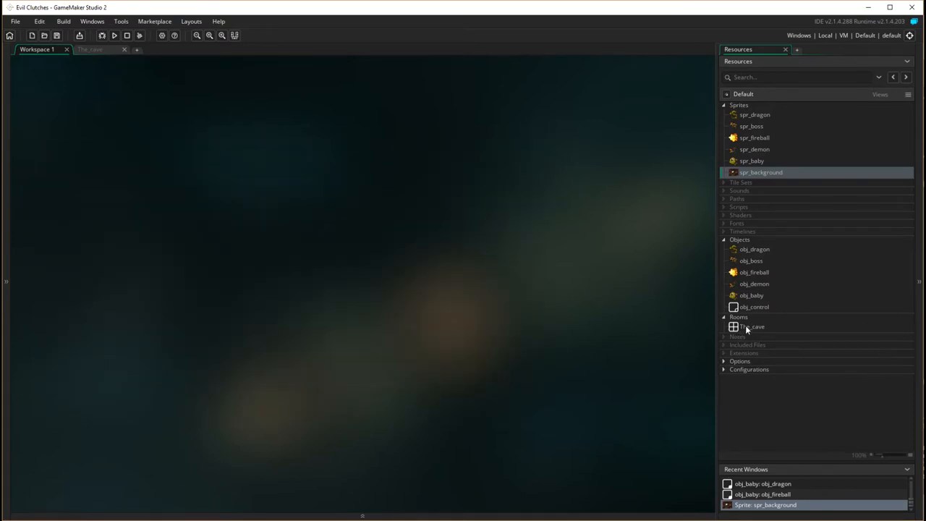
pyautogui.click(756, 326)
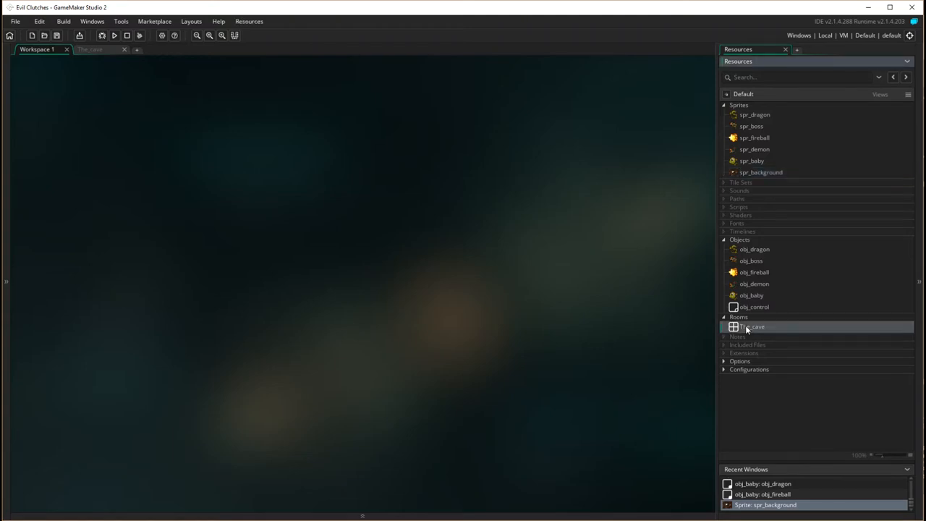
pyautogui.doubleClick(752, 326)
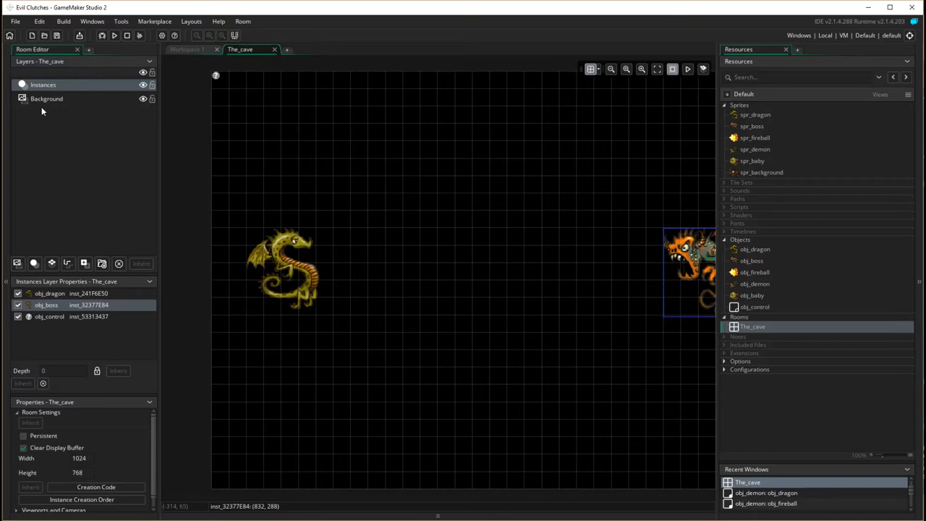
pyautogui.moveTo(42, 111)
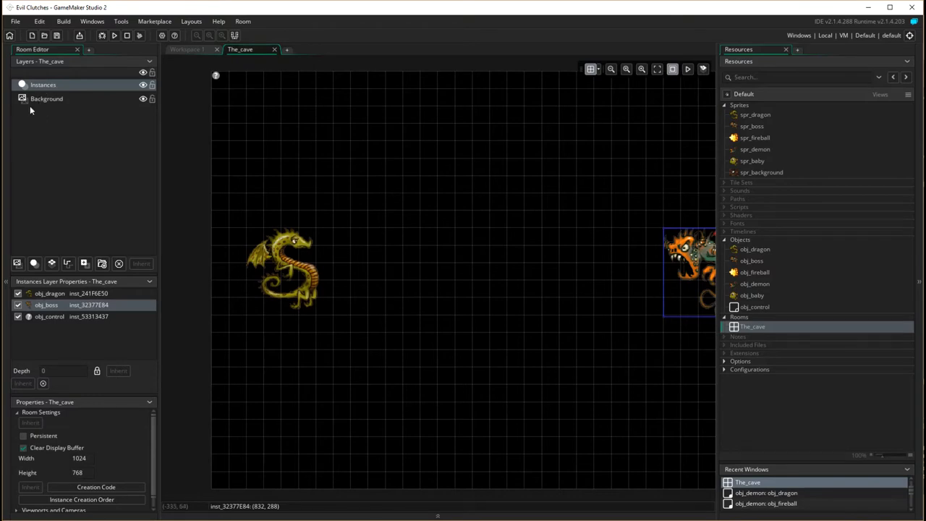
# Set the Background layer to spr_background, untick Horizontal Tile and tick Stretch
pyautogui.click(47, 98)
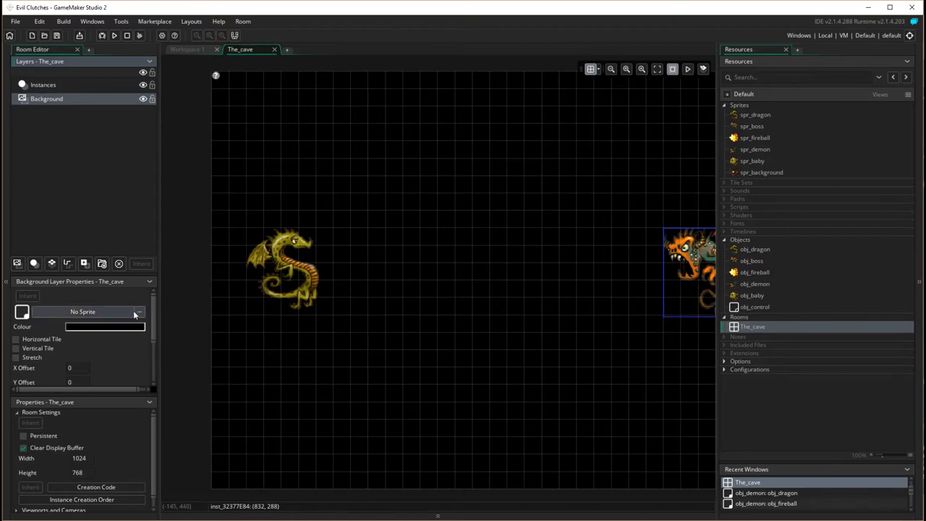
pyautogui.click(138, 311)
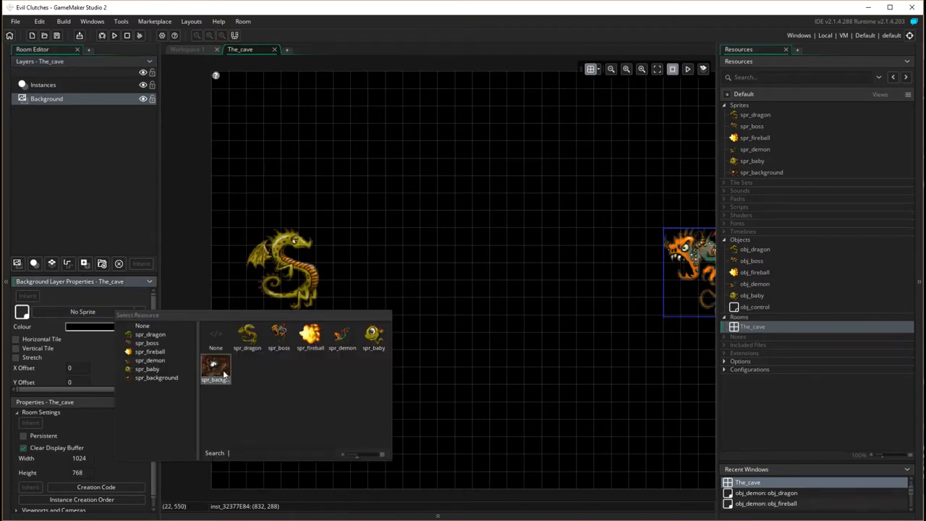
pyautogui.click(215, 369)
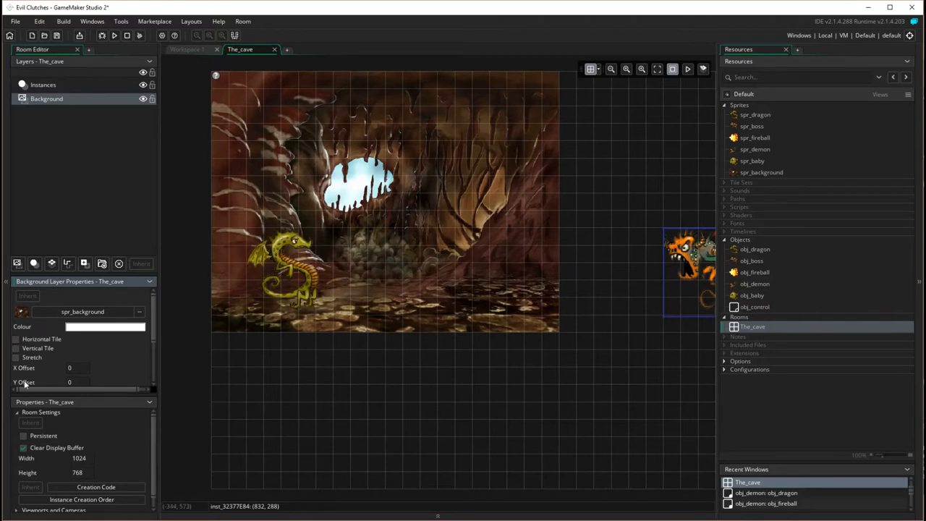
pyautogui.moveTo(16, 348)
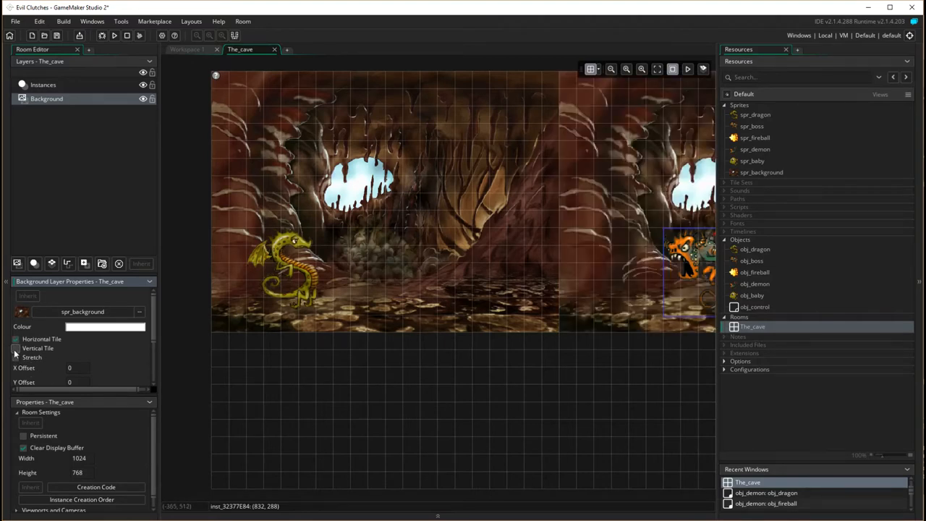
pyautogui.click(16, 348)
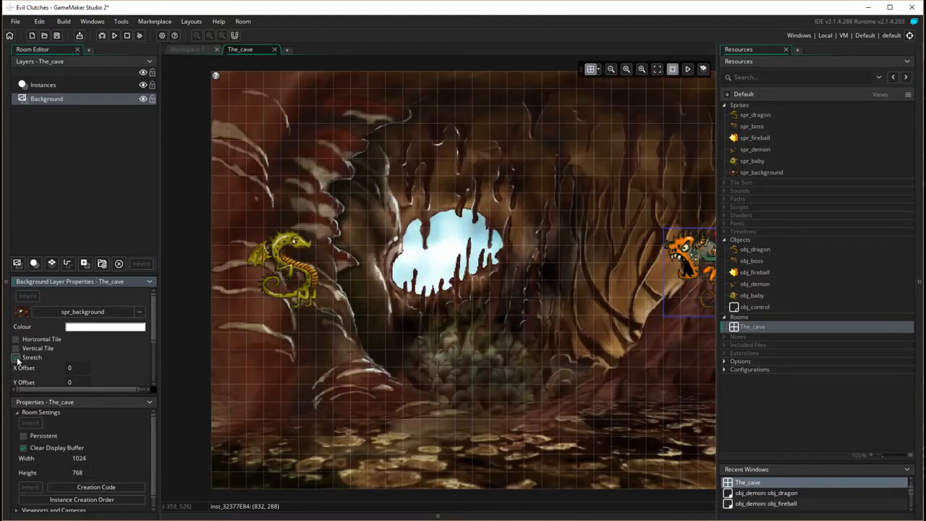
pyautogui.click(16, 357)
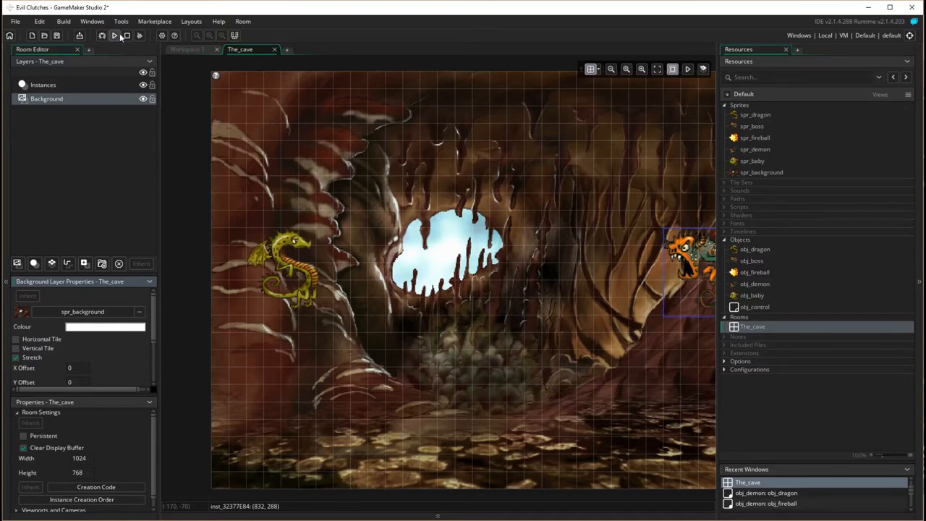
# Run the game to test the cave background, then return to Workspace 1
pyautogui.click(113, 36)
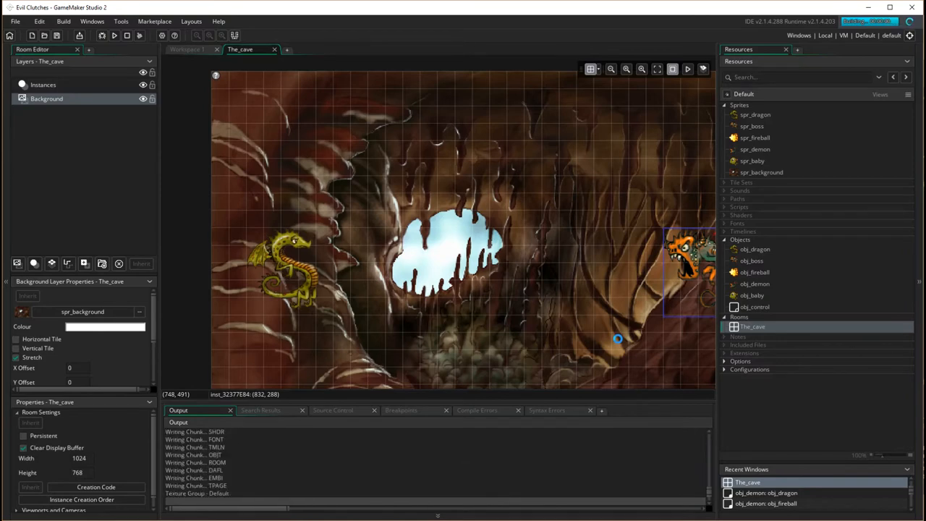
pyautogui.click(113, 35)
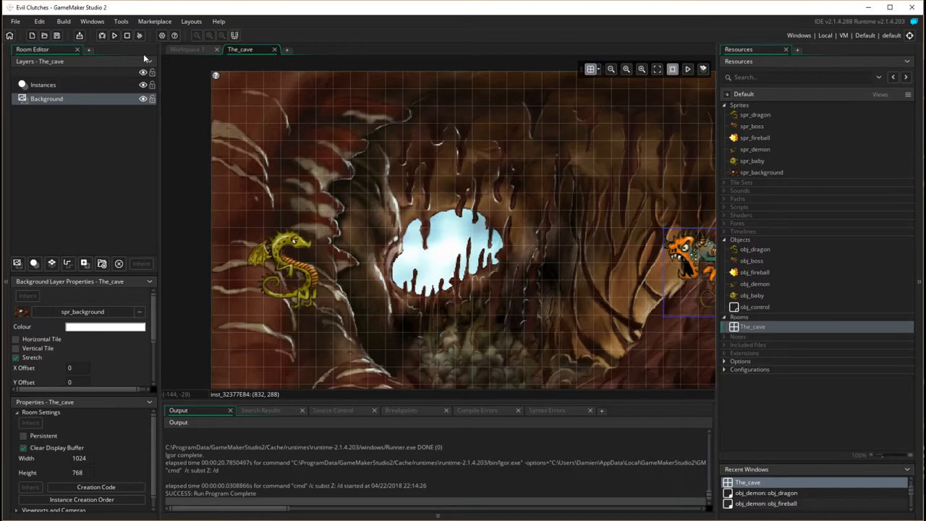
pyautogui.click(186, 49)
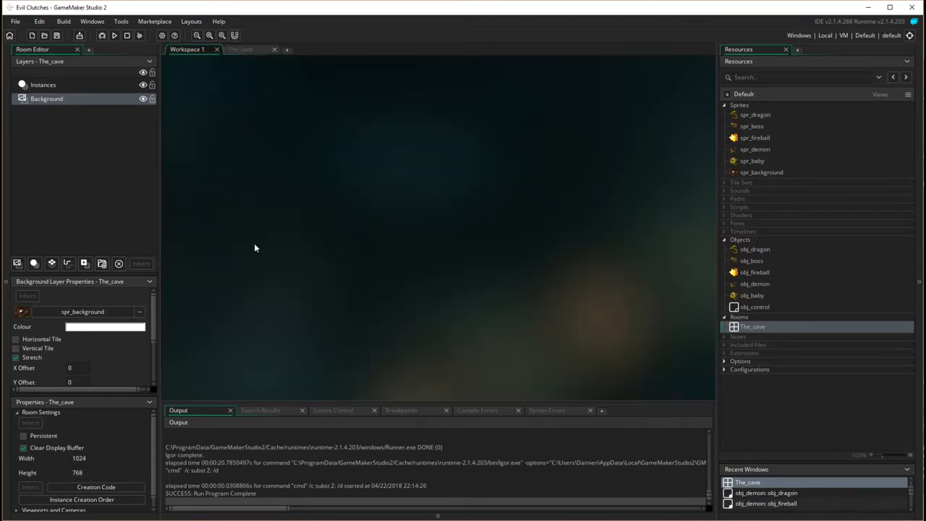
pyautogui.moveTo(175, 288)
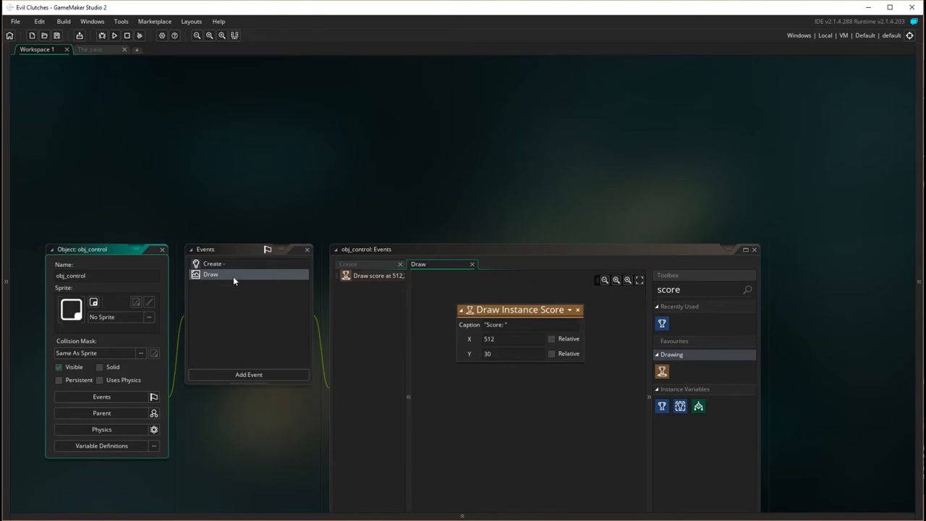
pyautogui.moveTo(214, 275)
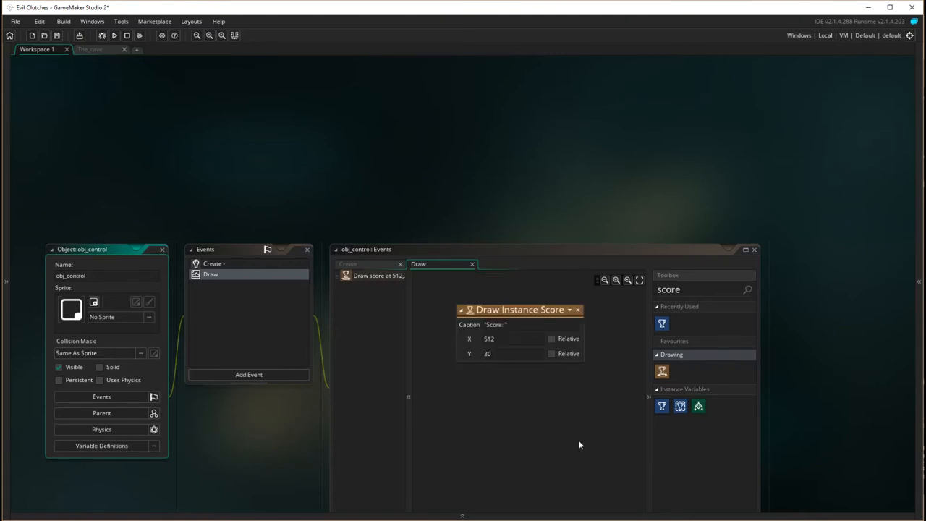
pyautogui.moveTo(506, 444)
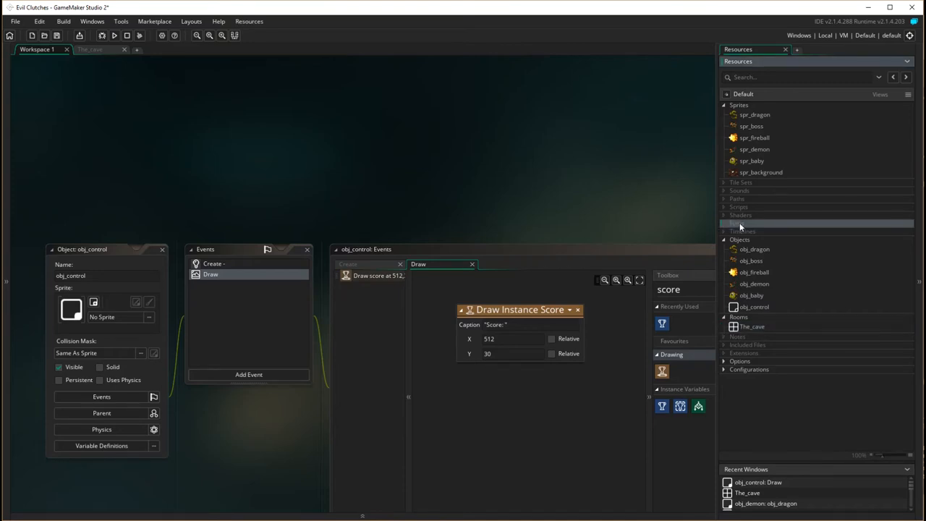
# Create font0 from the Fonts folder and set its typeface to Snap ITC
pyautogui.rightClick(741, 223)
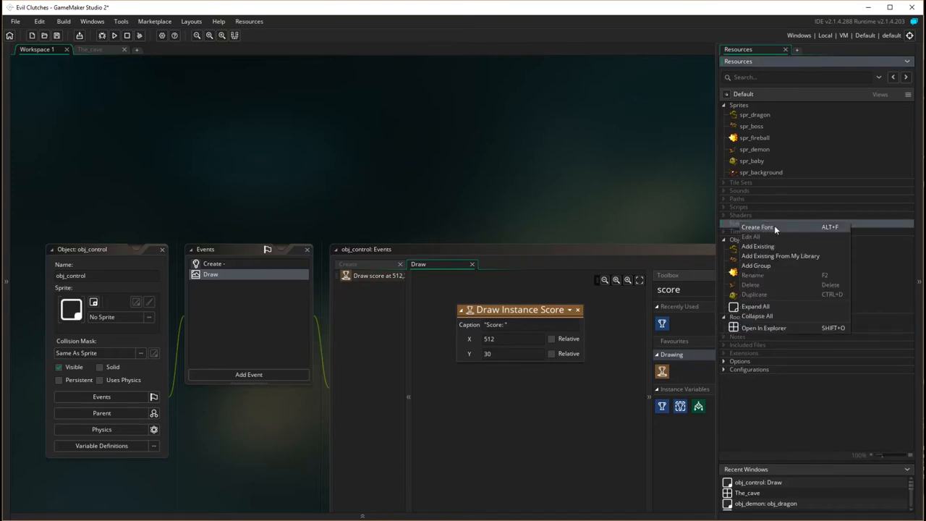
pyautogui.click(757, 226)
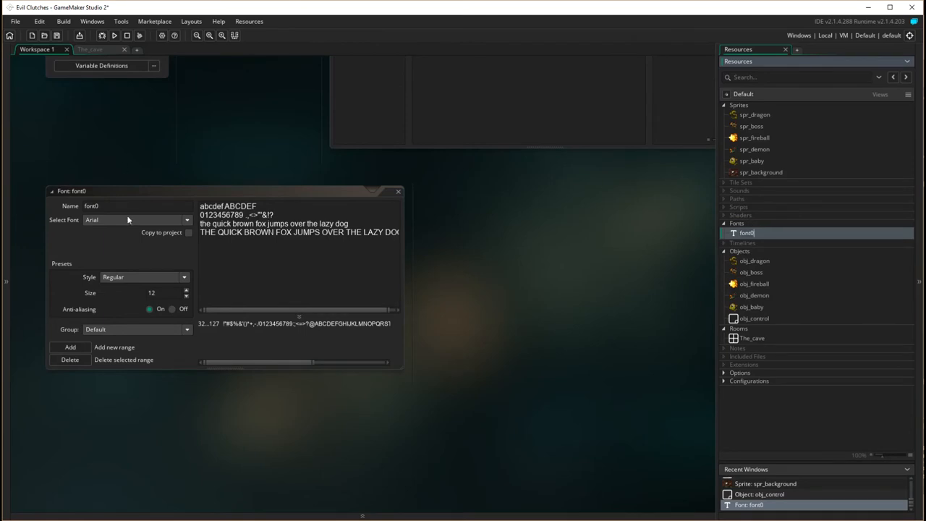
pyautogui.click(185, 220)
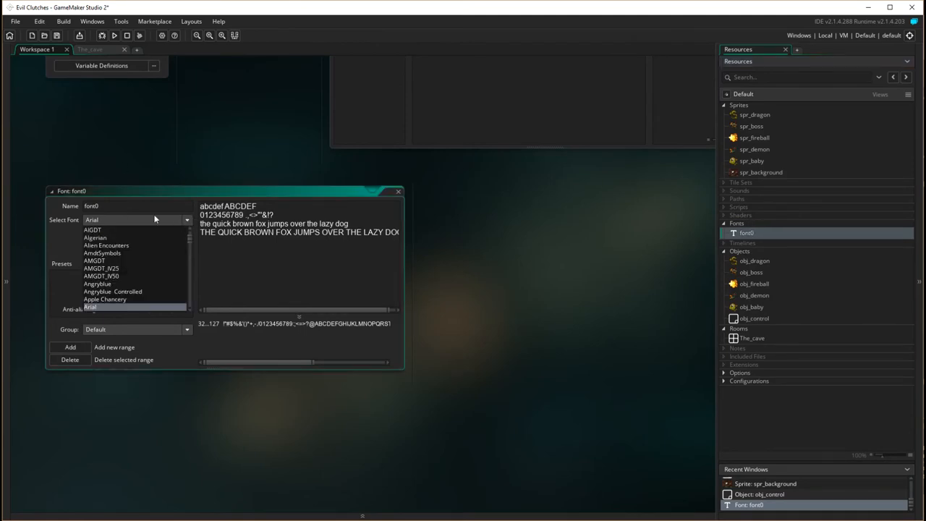
pyautogui.scroll(-3)
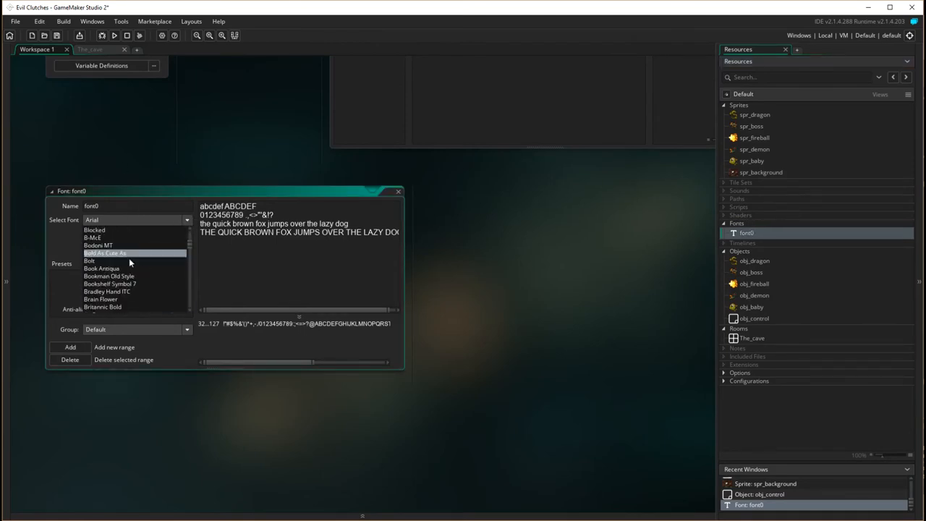
pyautogui.scroll(-3)
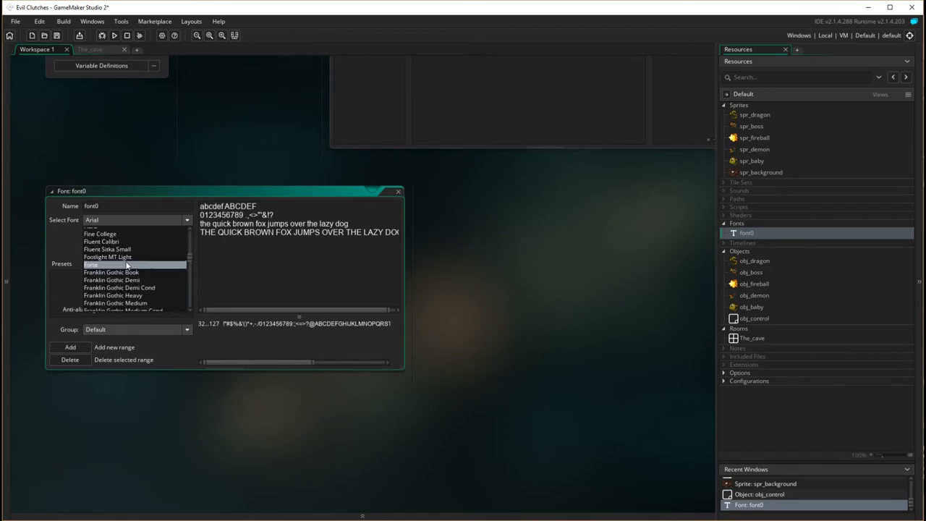
pyautogui.scroll(-3)
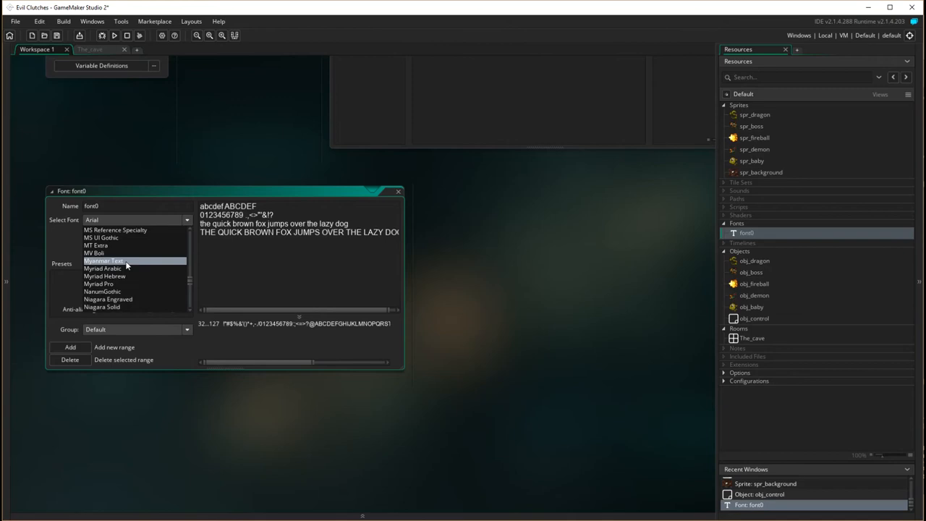
pyautogui.scroll(-3)
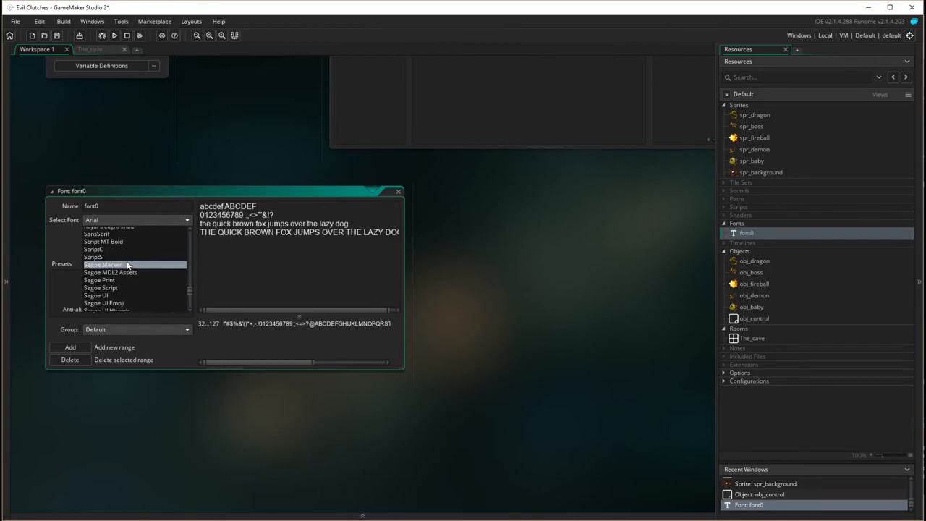
pyautogui.scroll(-3)
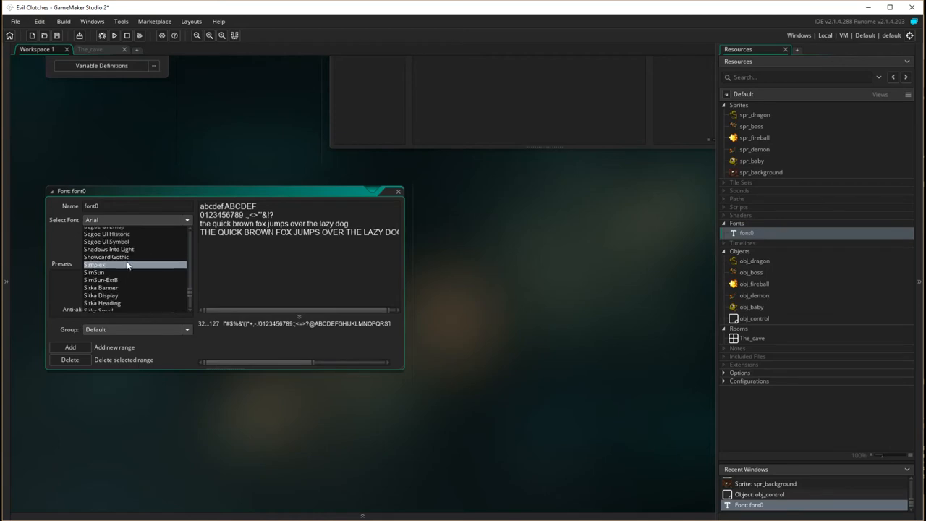
pyautogui.scroll(-3)
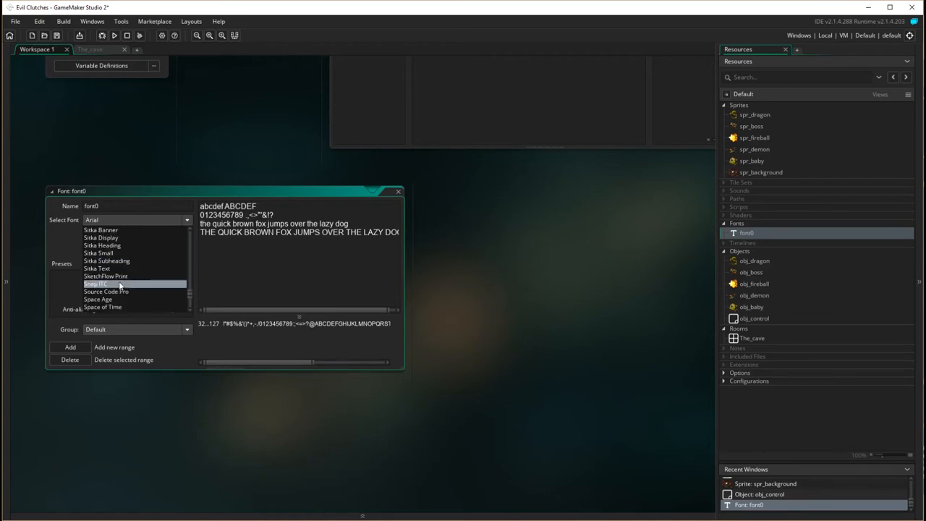
pyautogui.click(109, 284)
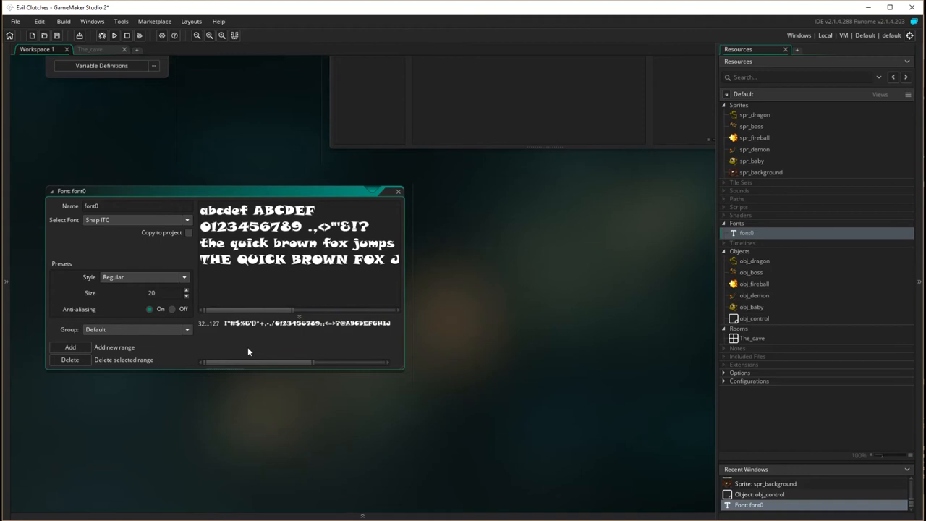
pyautogui.moveTo(107, 348)
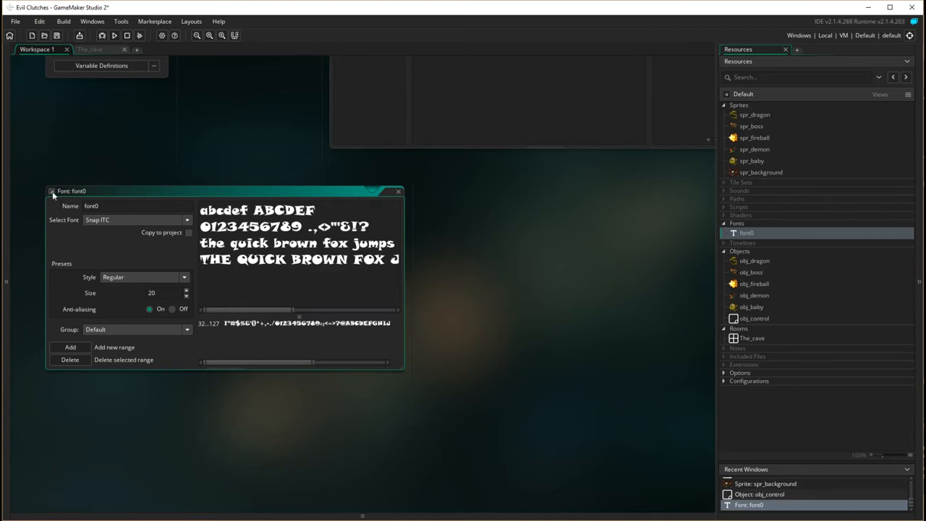
pyautogui.moveTo(108, 204)
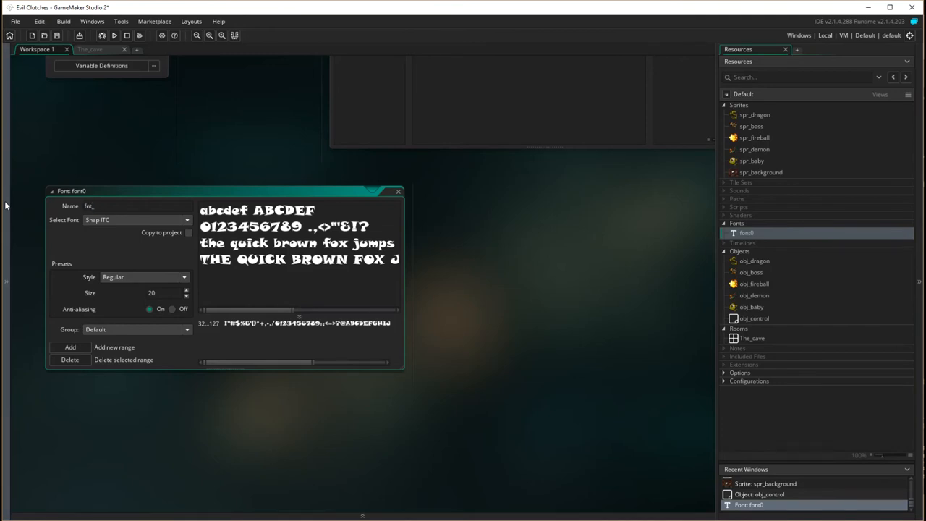
# Rename the Snap ITC font to fnt_score and close its editor
pyautogui.write('score')
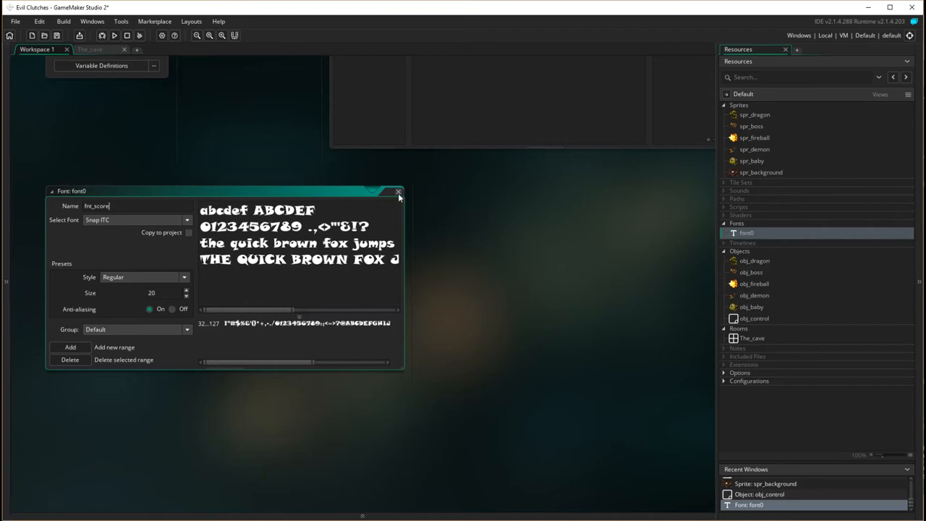
pyautogui.click(399, 192)
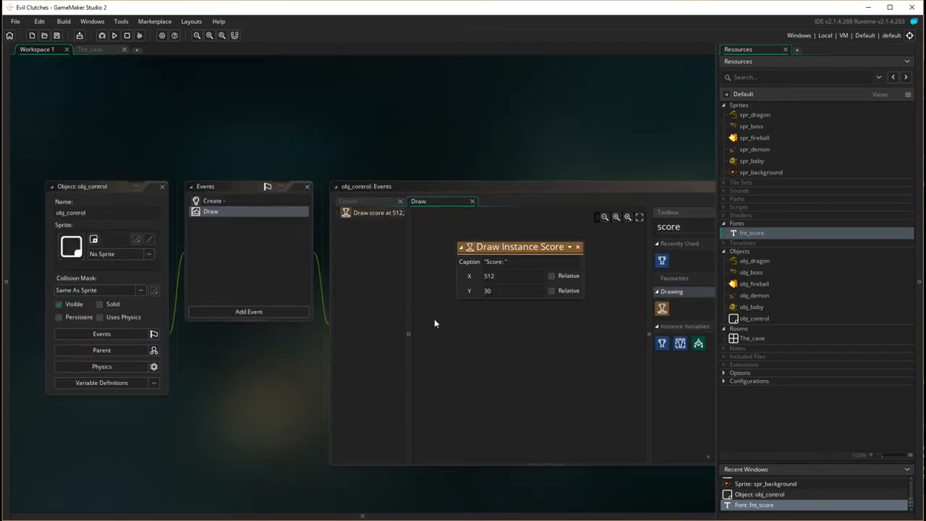
# Add a Set Font action to obj_control's Draw event using fnt_score
pyautogui.click(785, 49)
pyautogui.write('f')
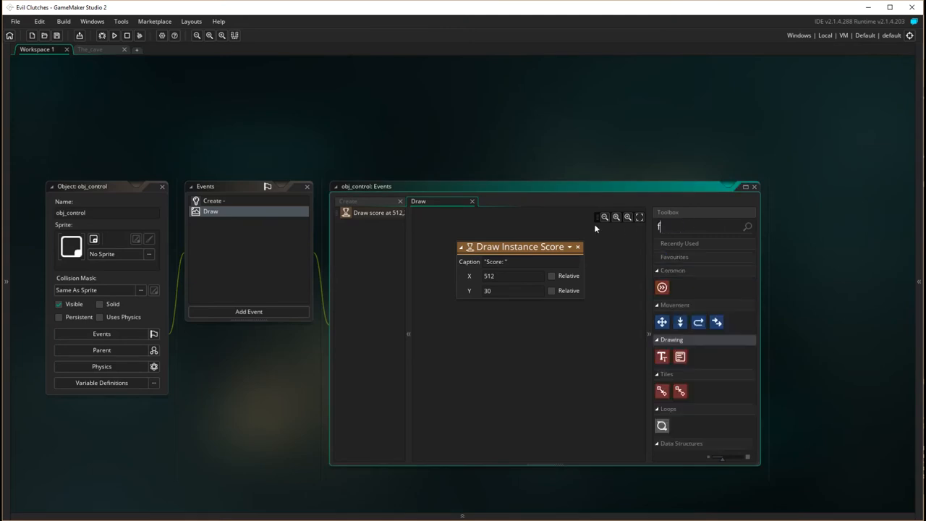
pyautogui.write('on')
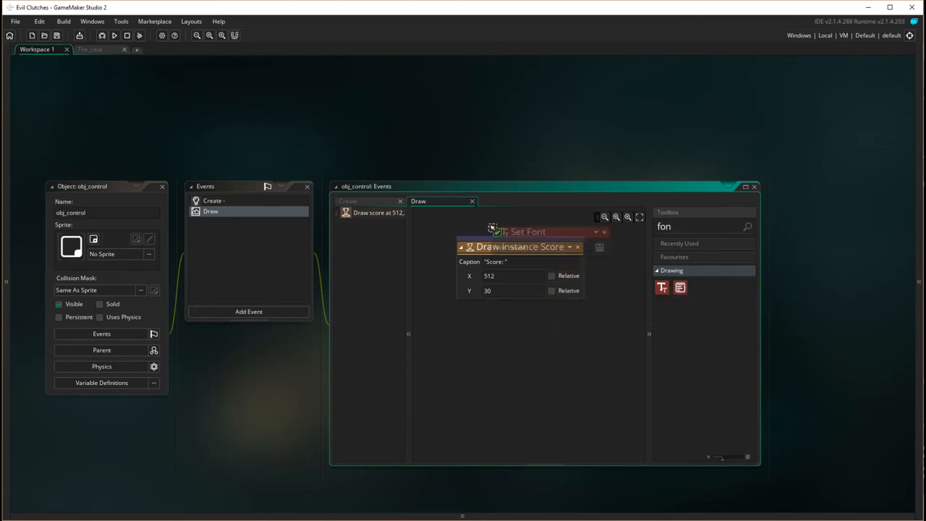
pyautogui.click(569, 262)
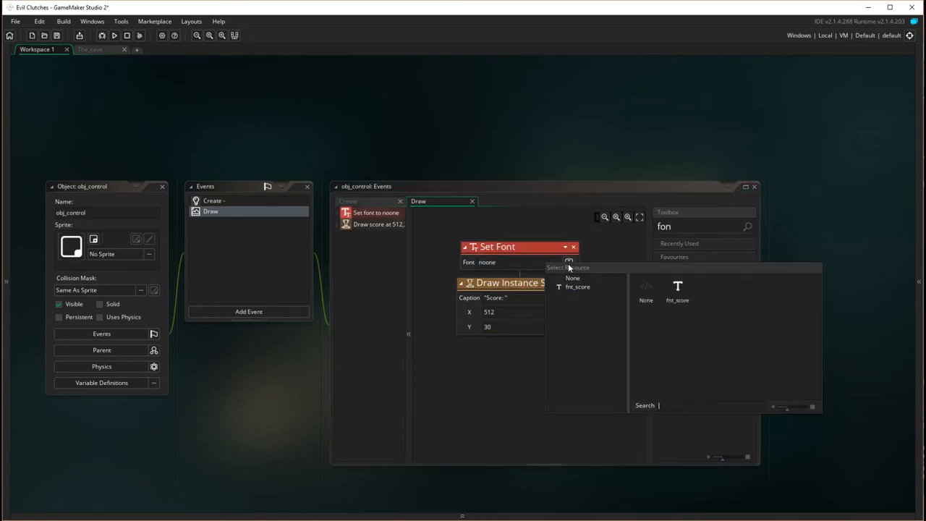
pyautogui.click(578, 287)
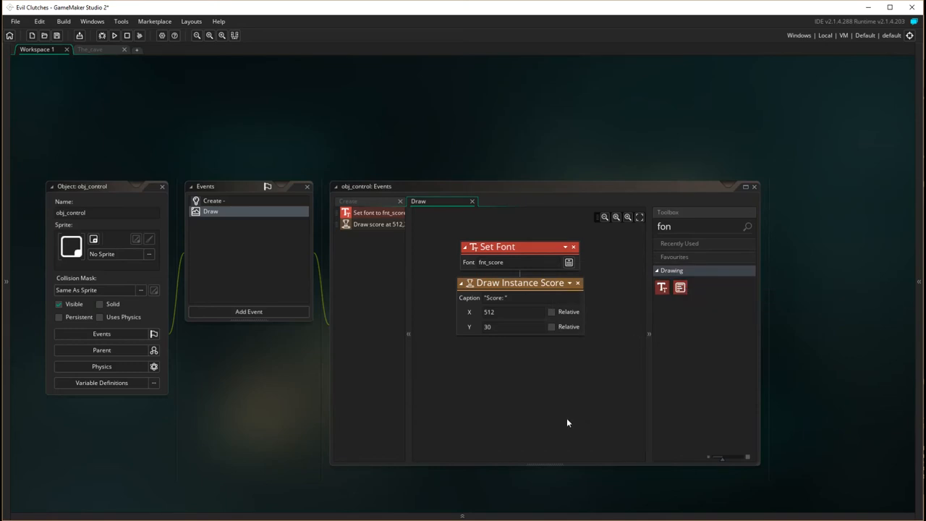
pyautogui.moveTo(555, 415)
pyautogui.write('col')
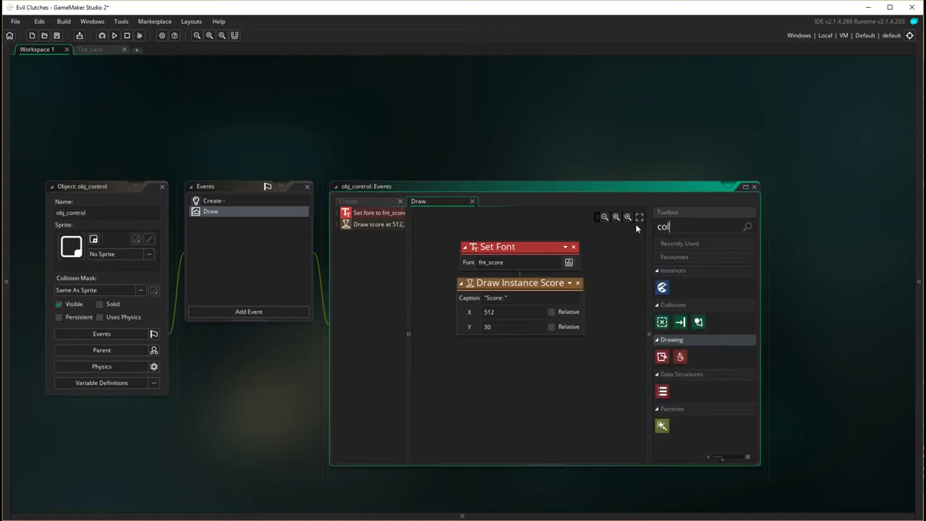
# Add Set Draw Colour before Draw Instance Score, set to dark blue ($FFB21100)
pyautogui.write('o')
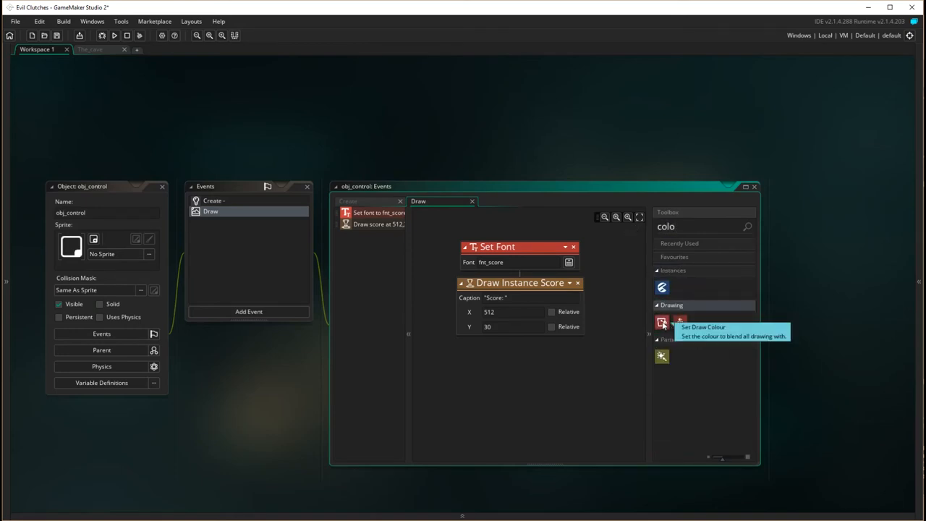
pyautogui.moveTo(661, 322)
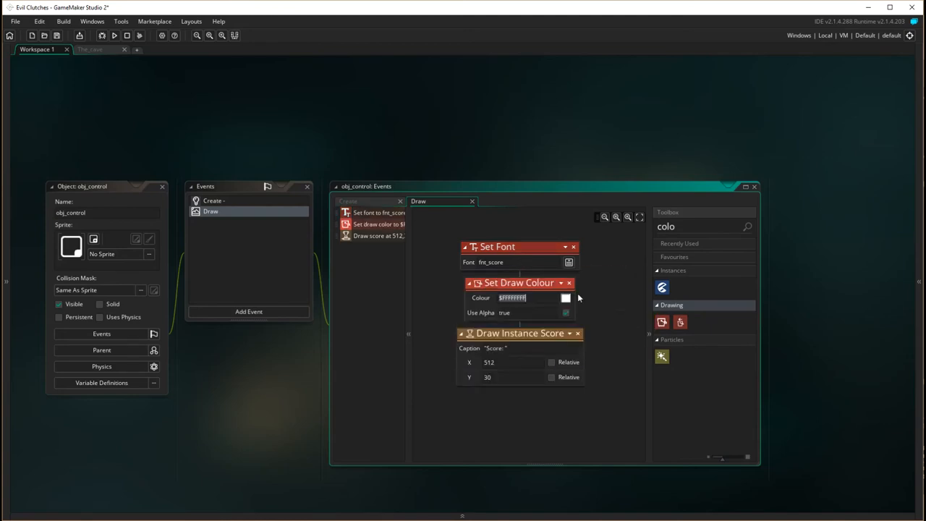
pyautogui.click(565, 298)
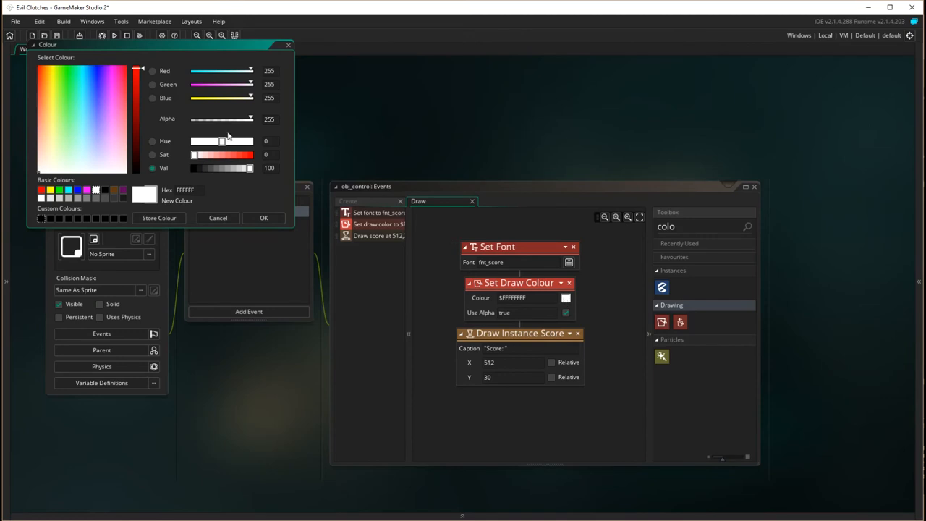
pyautogui.moveTo(73, 121)
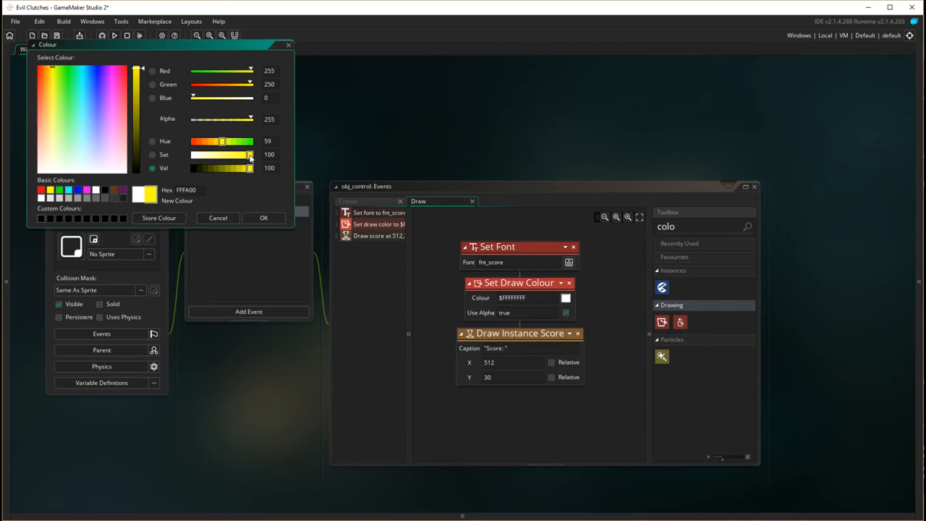
pyautogui.moveTo(222, 141); pyautogui.dragTo(249, 141)
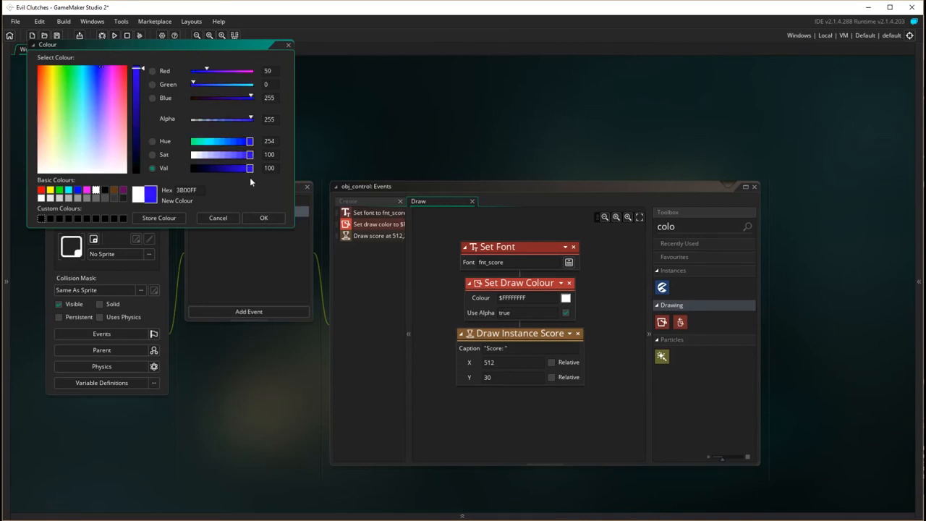
pyautogui.moveTo(249, 168); pyautogui.dragTo(244, 168)
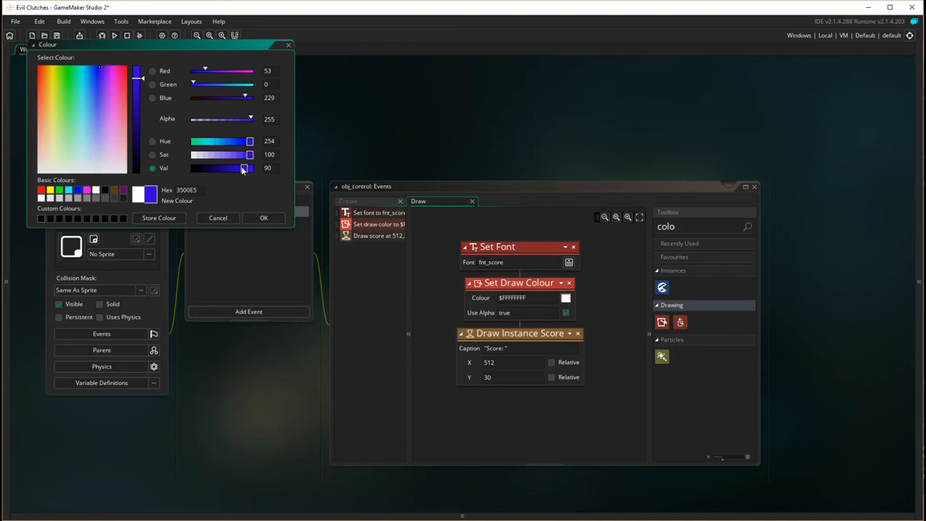
pyautogui.moveTo(244, 168); pyautogui.dragTo(234, 167)
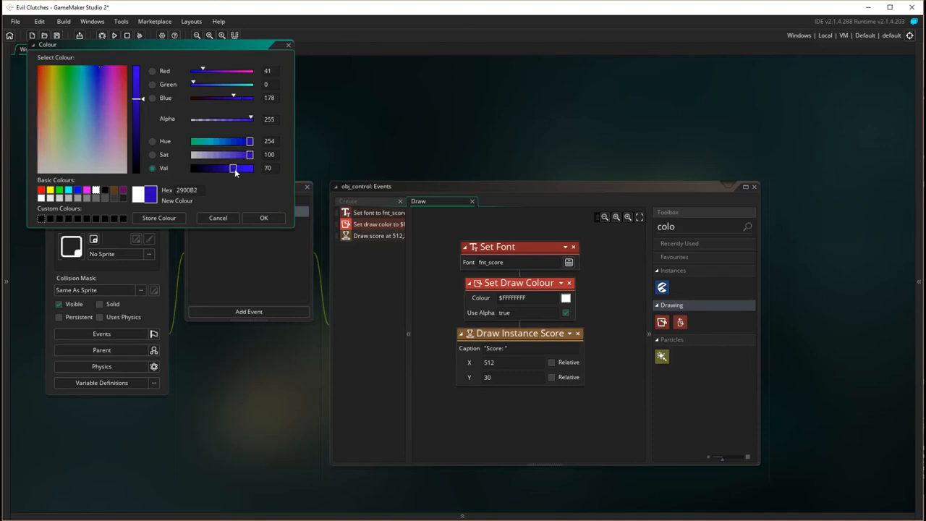
pyautogui.click(108, 78)
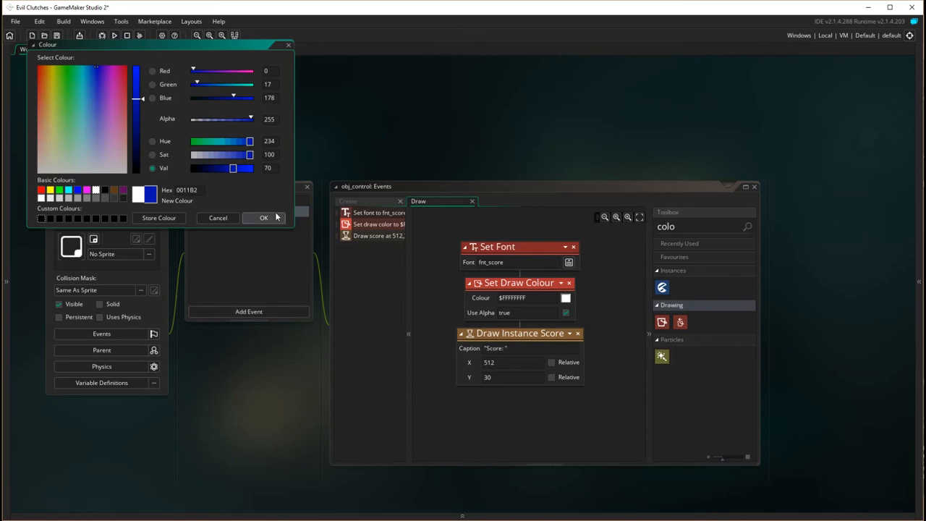
pyautogui.click(264, 218)
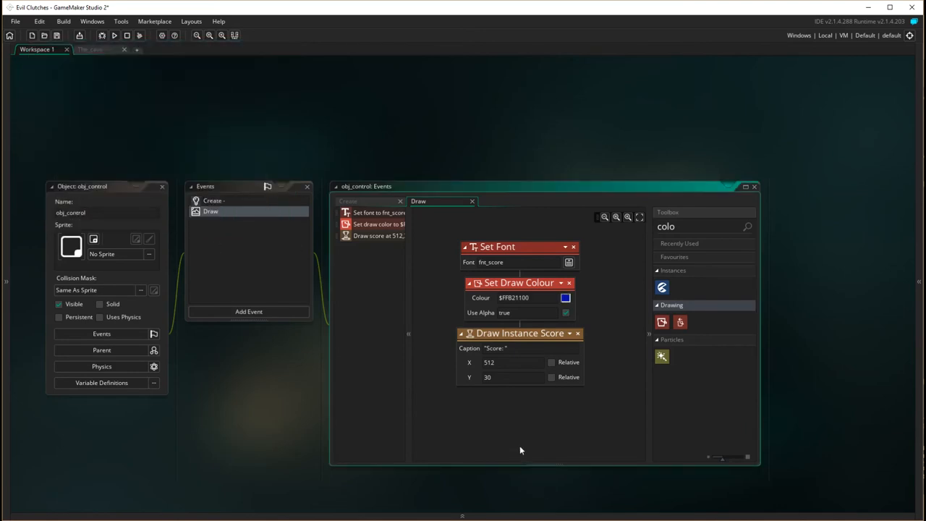
pyautogui.moveTo(680, 322)
pyautogui.write('al')
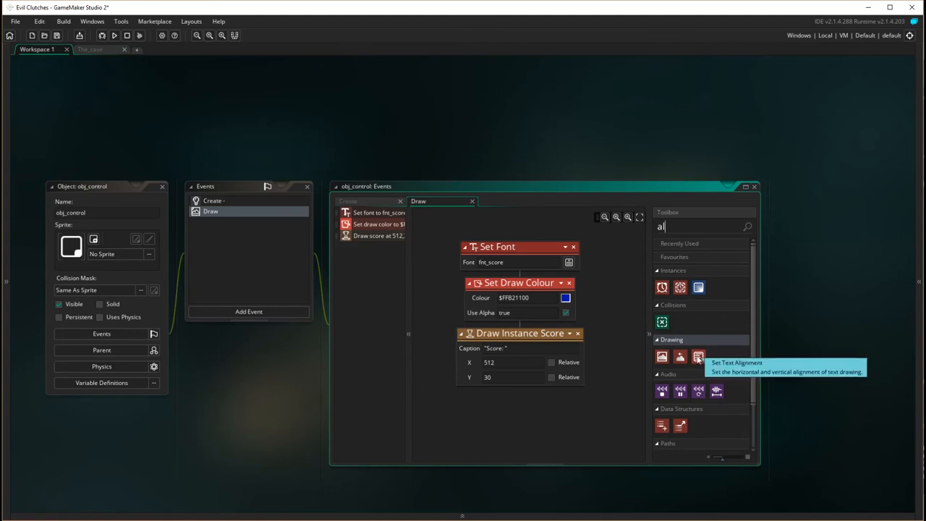
# Add Set Text Alignment above Draw Instance Score with HAlign fa_center
pyautogui.moveTo(698, 356); pyautogui.dragTo(542, 332)
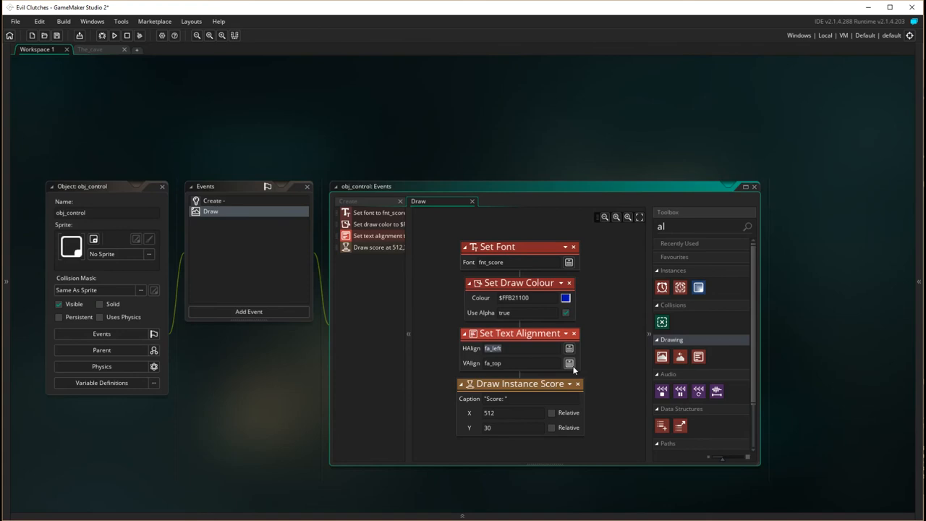
pyautogui.click(570, 348)
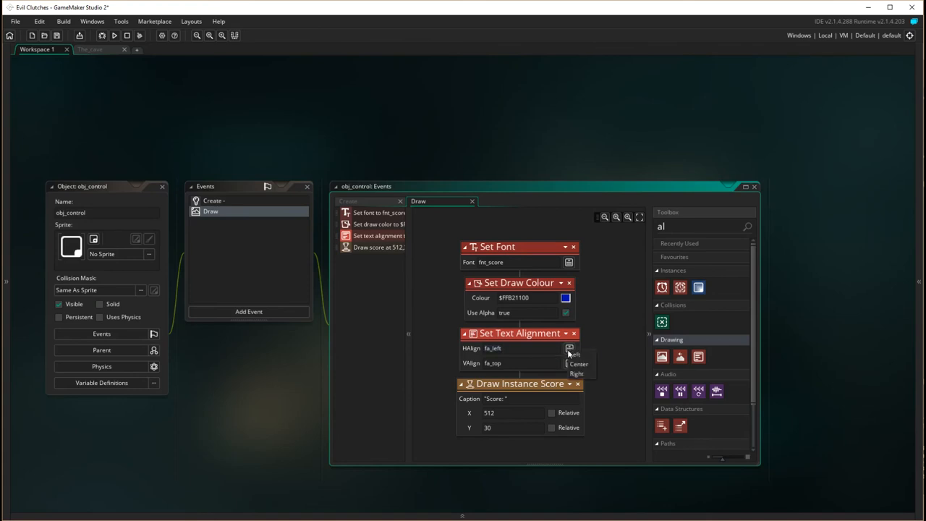
pyautogui.click(578, 362)
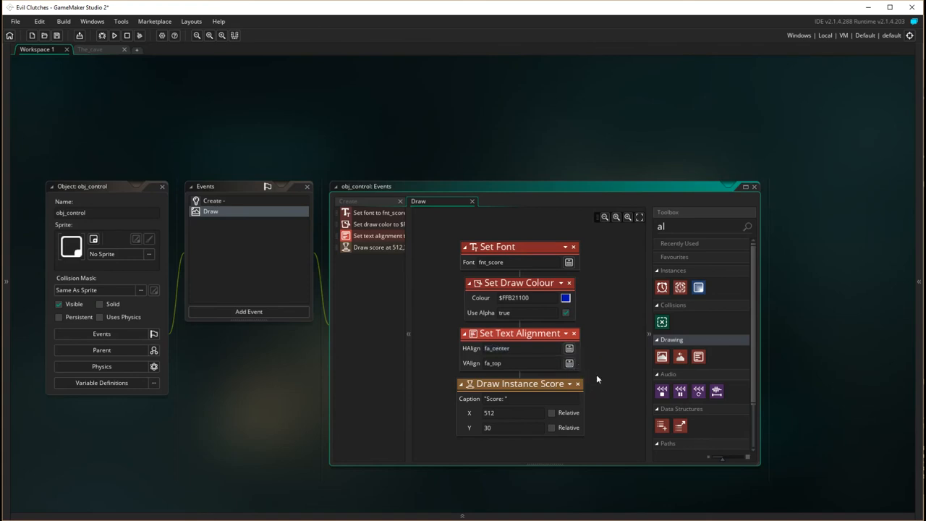
pyautogui.moveTo(575, 376)
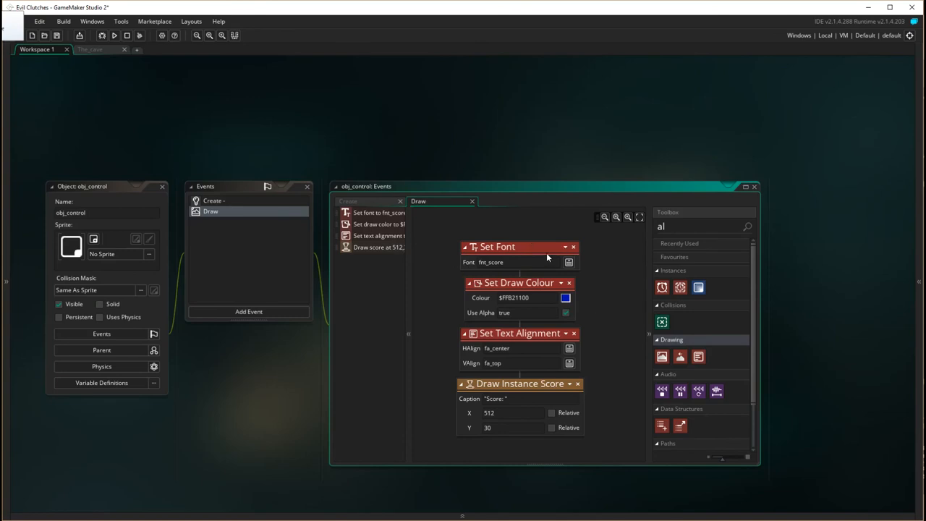
pyautogui.moveTo(515, 362)
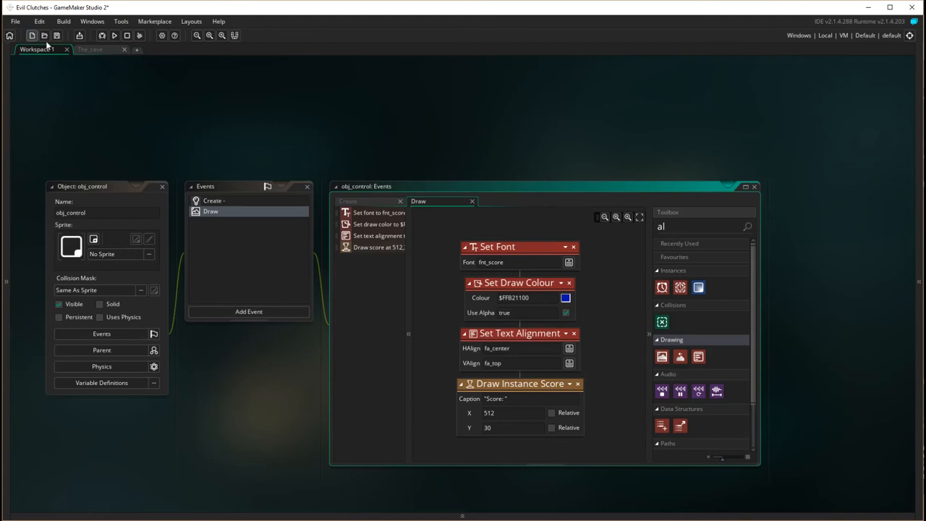
# Test-run the game to check the blue top-centre score, then close it
pyautogui.click(114, 35)
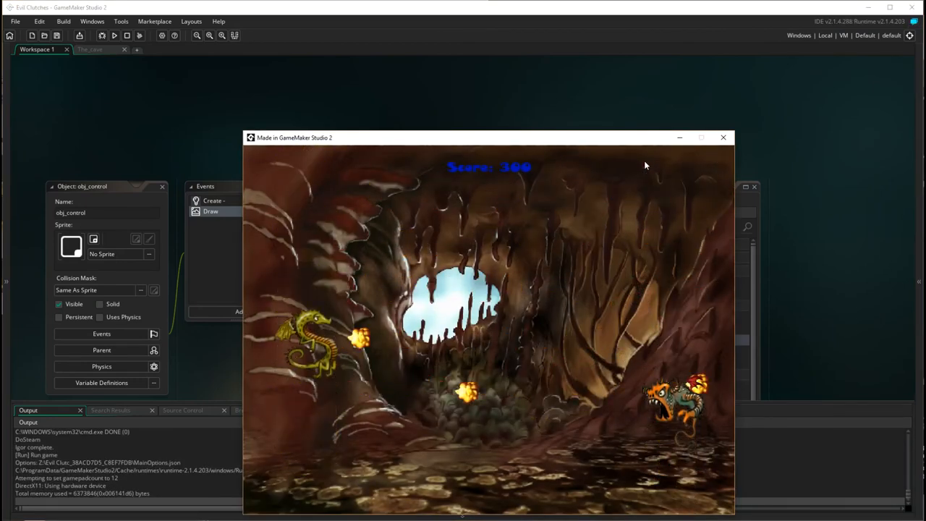
pyautogui.moveTo(743, 144)
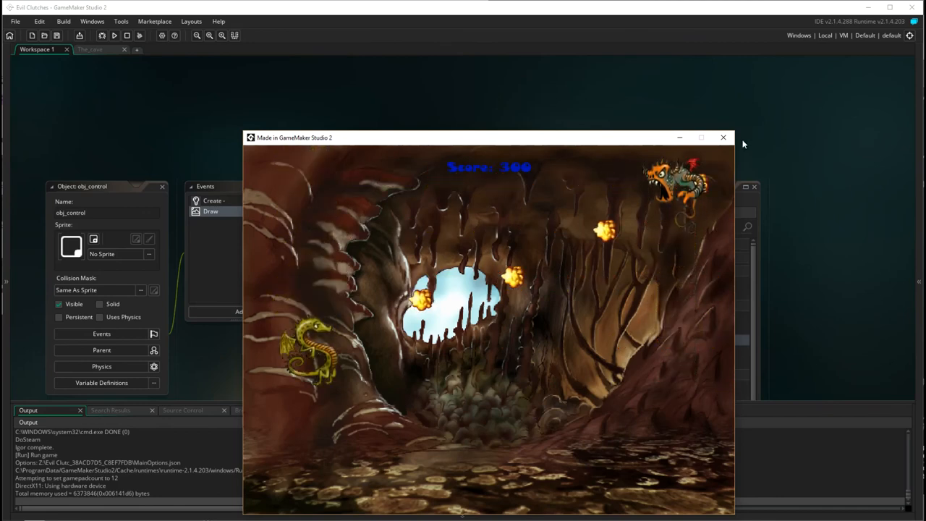
pyautogui.click(722, 138)
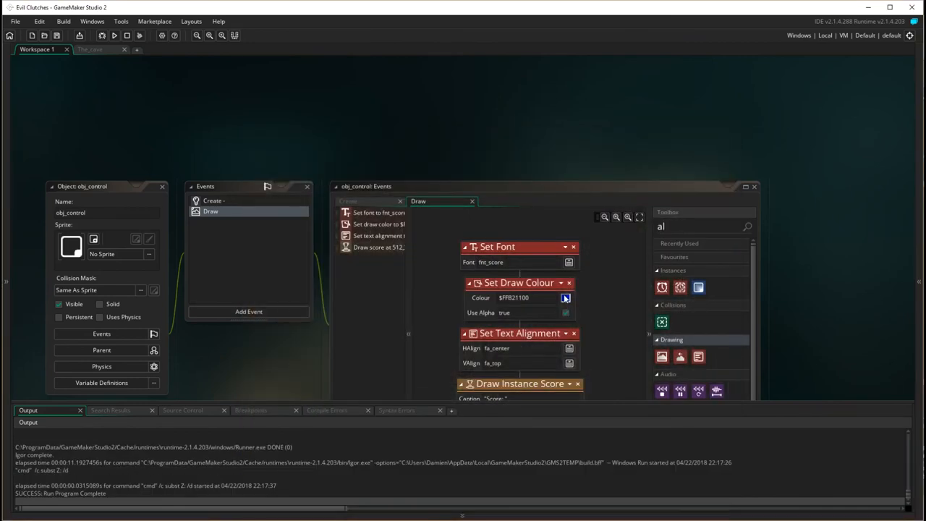
# Change the Set Draw Colour swatch to yellow and relaunch the game to check the score
pyautogui.click(565, 297)
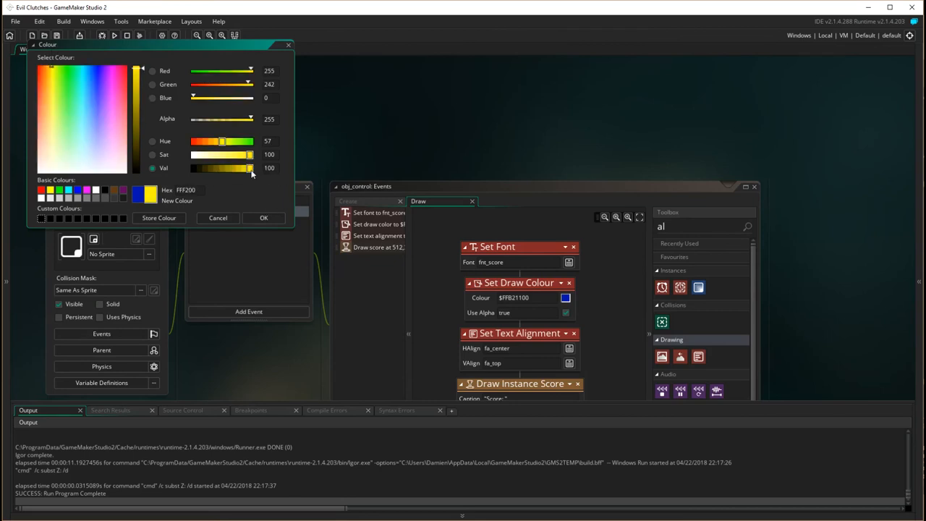
pyautogui.click(263, 218)
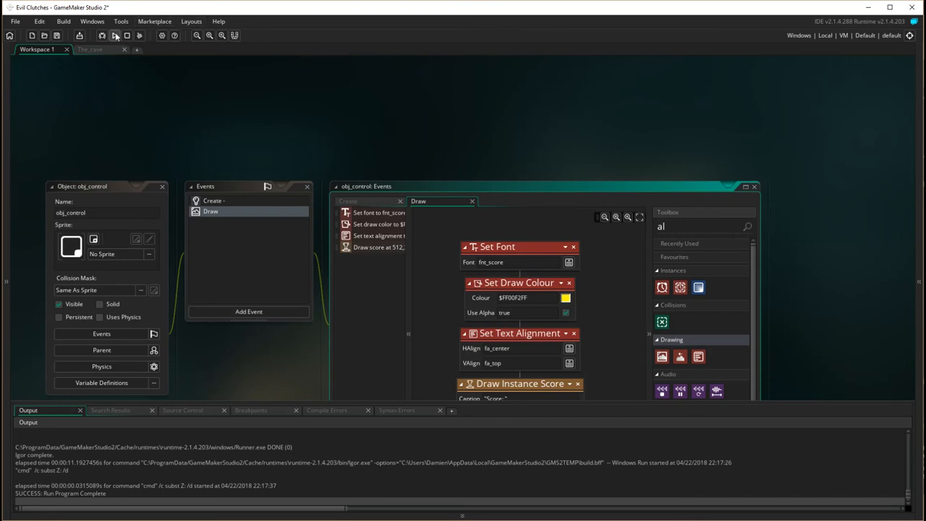
pyautogui.click(114, 35)
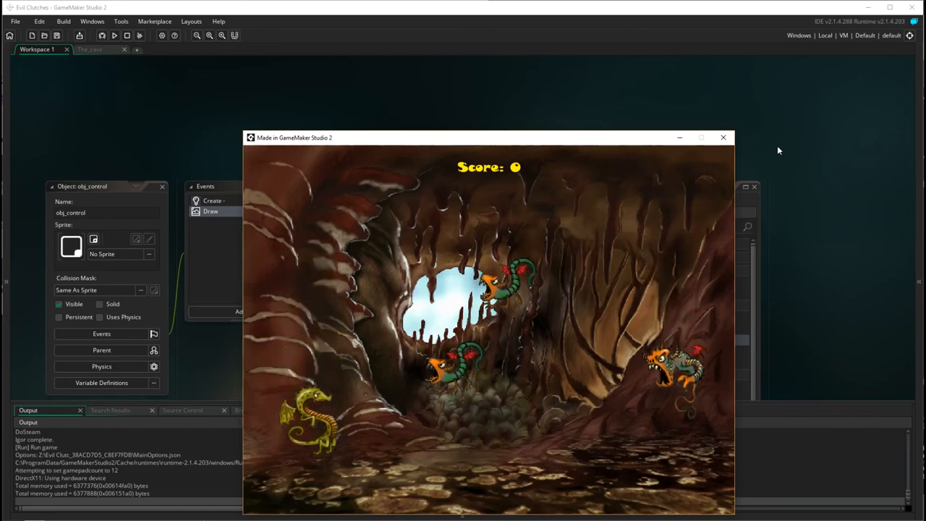
# Close the game window after confirming the yellow centred 'Score: 0'
pyautogui.click(722, 137)
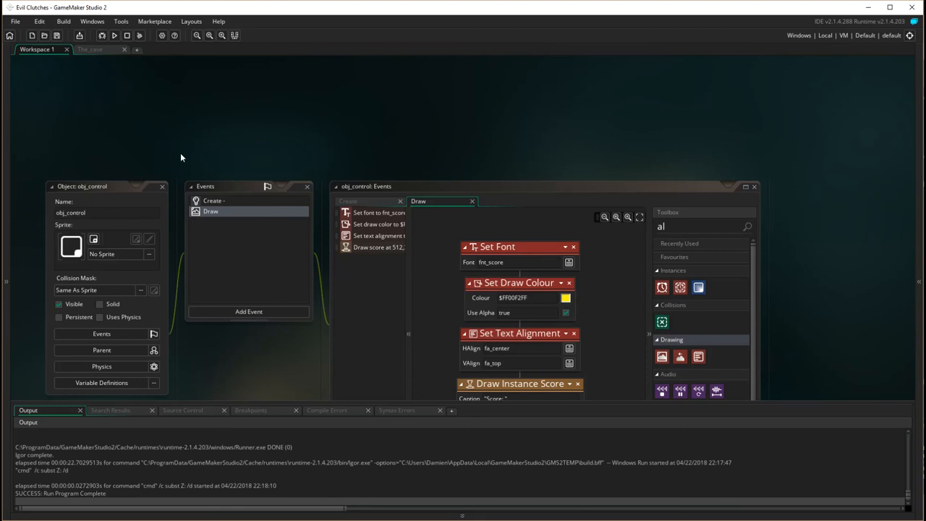
pyautogui.moveTo(792, 86)
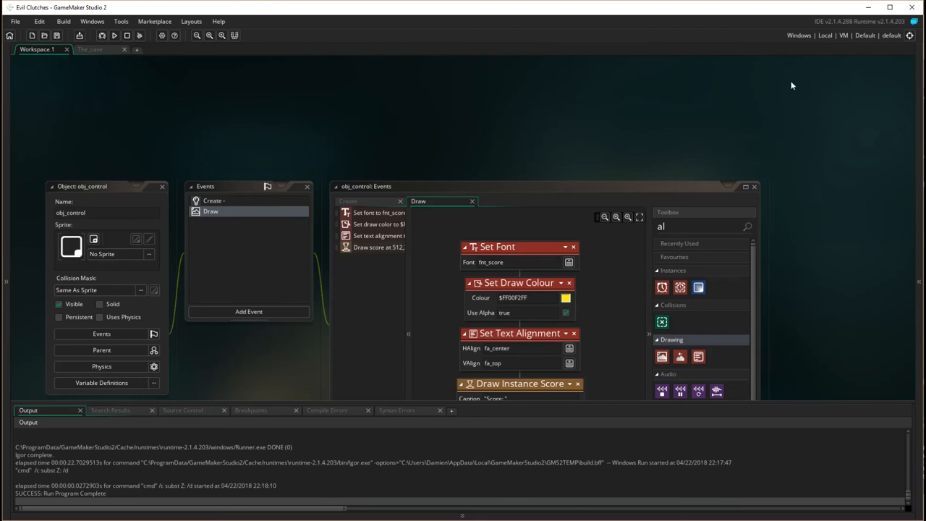